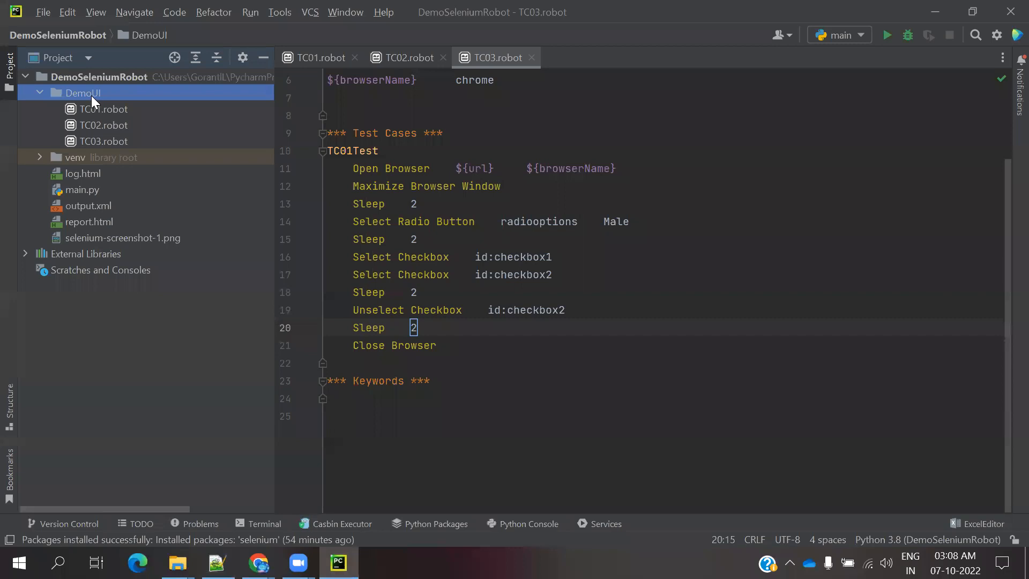
Create a new file named TC04.robot in the DemoUI folder via New > File
right_click(82, 92)
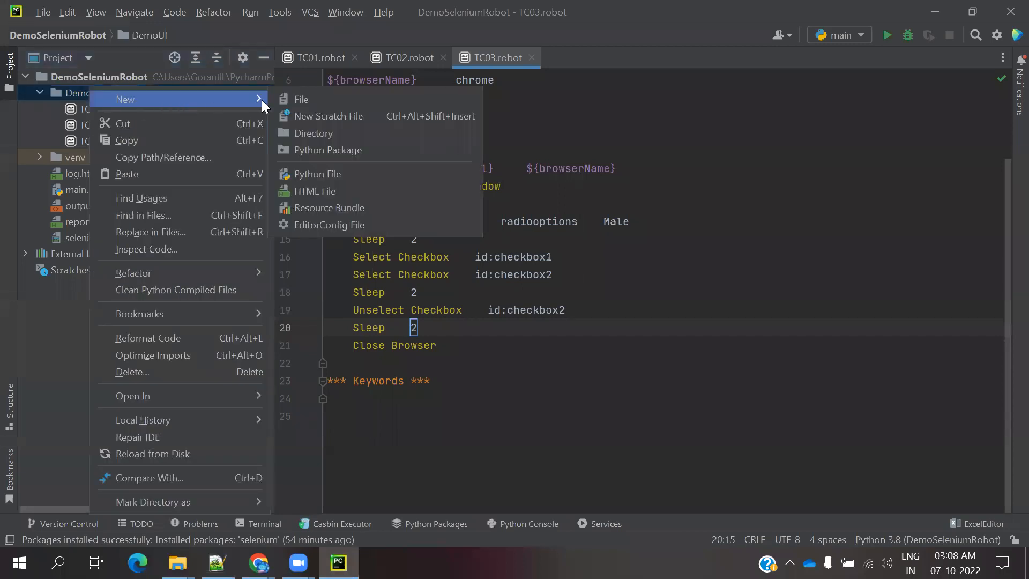
click(301, 98)
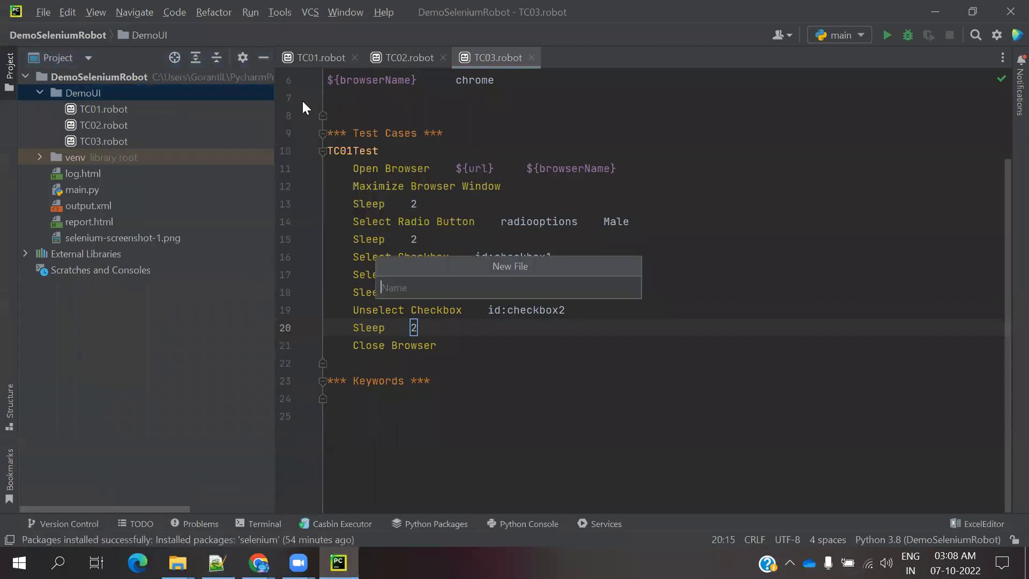
text(TC04)
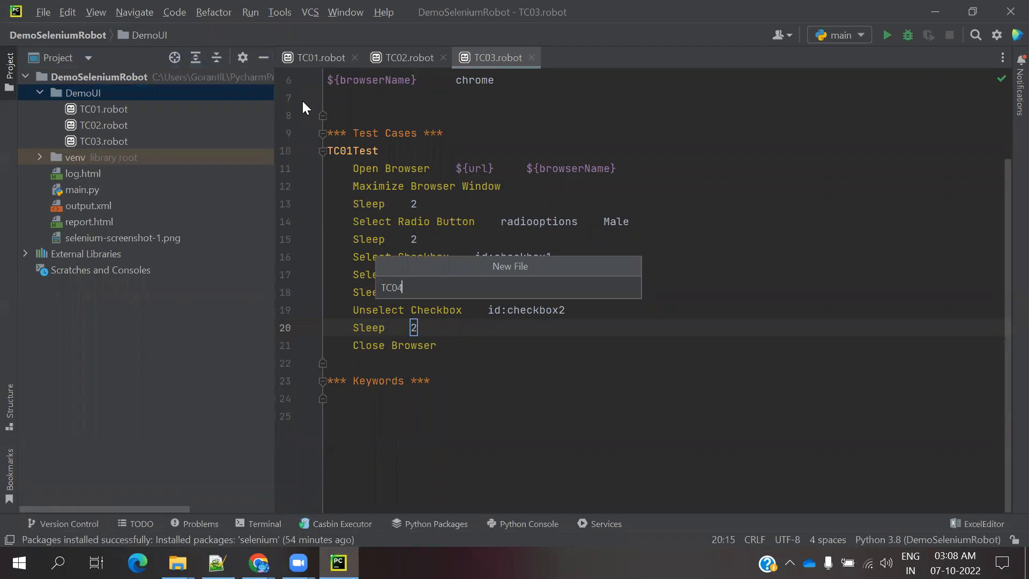
text(.b)
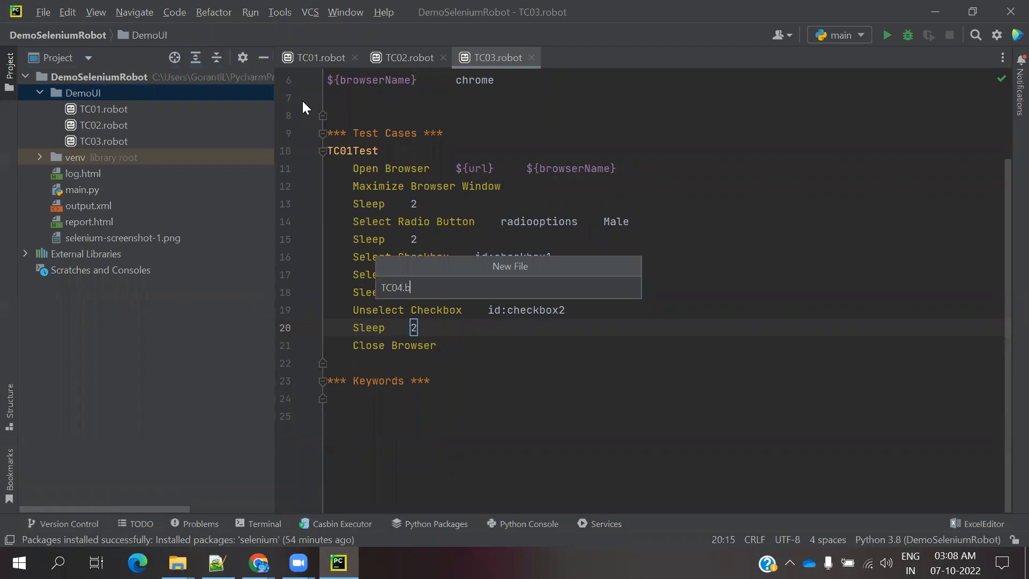
text(obot)
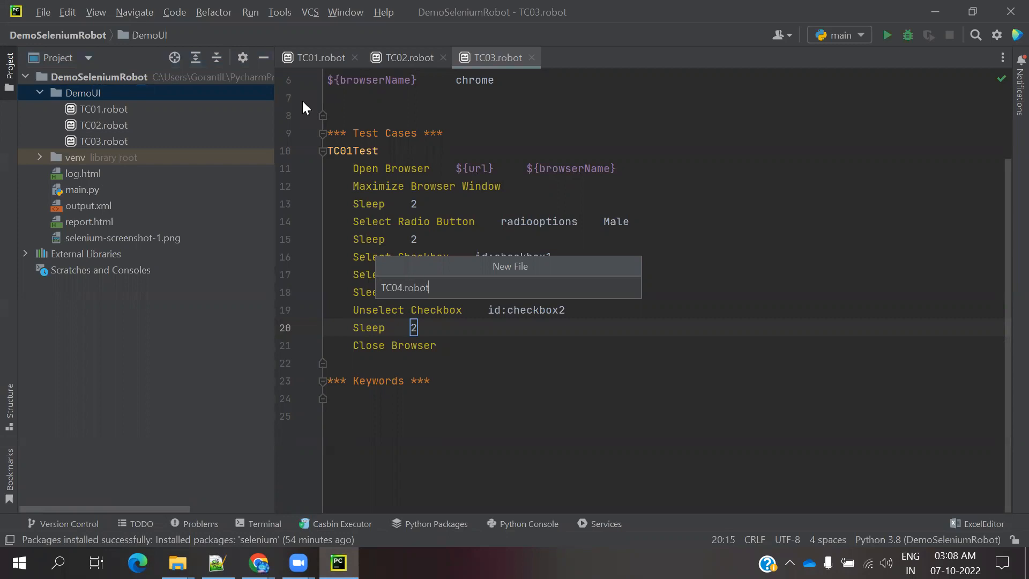
key(Enter)
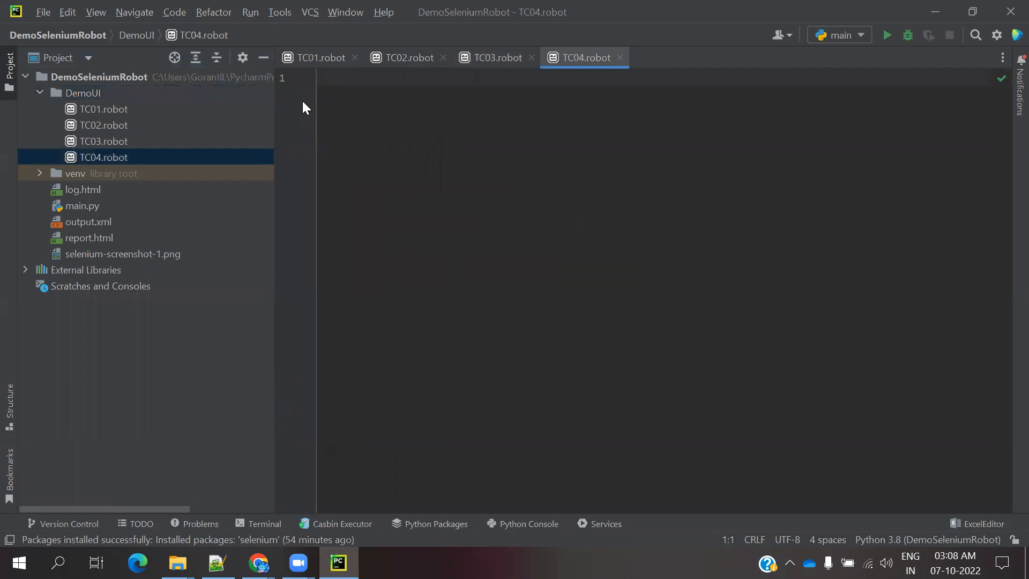
Copy TC03.robot's contents into TC04.robot and delete the sleep and checkbox steps
click(493, 58)
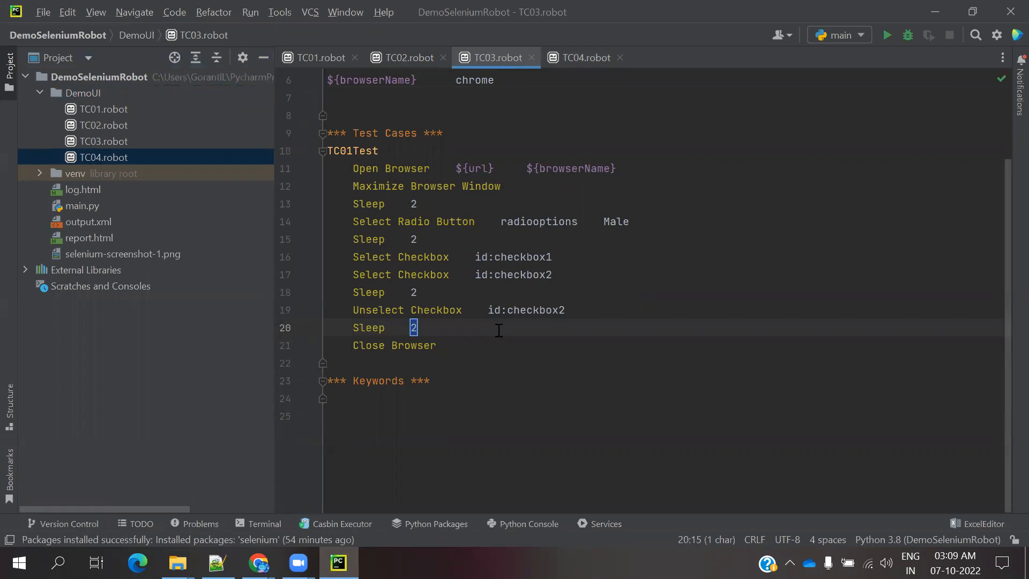
mouse_move(464, 352)
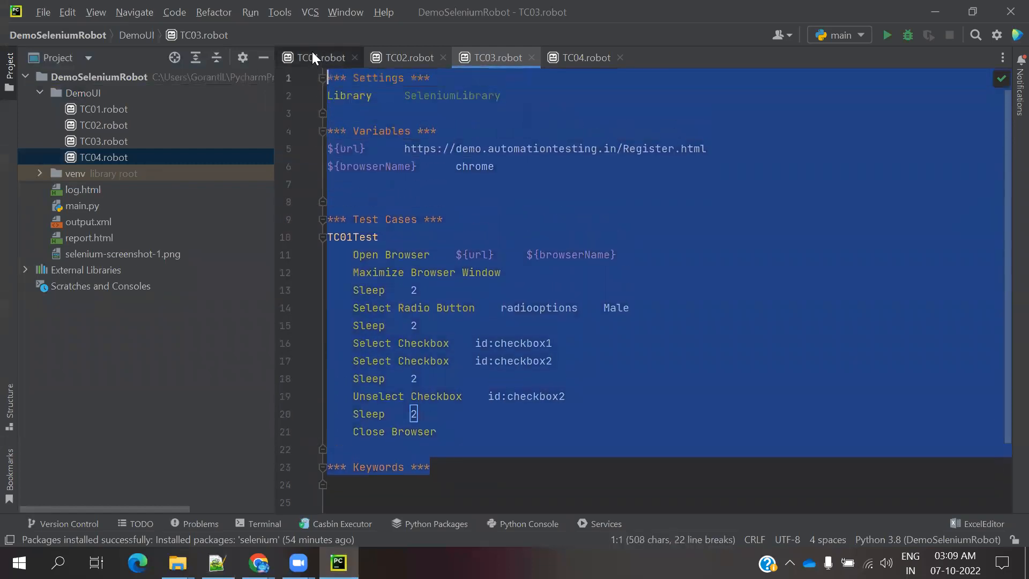
mouse_move(583, 58)
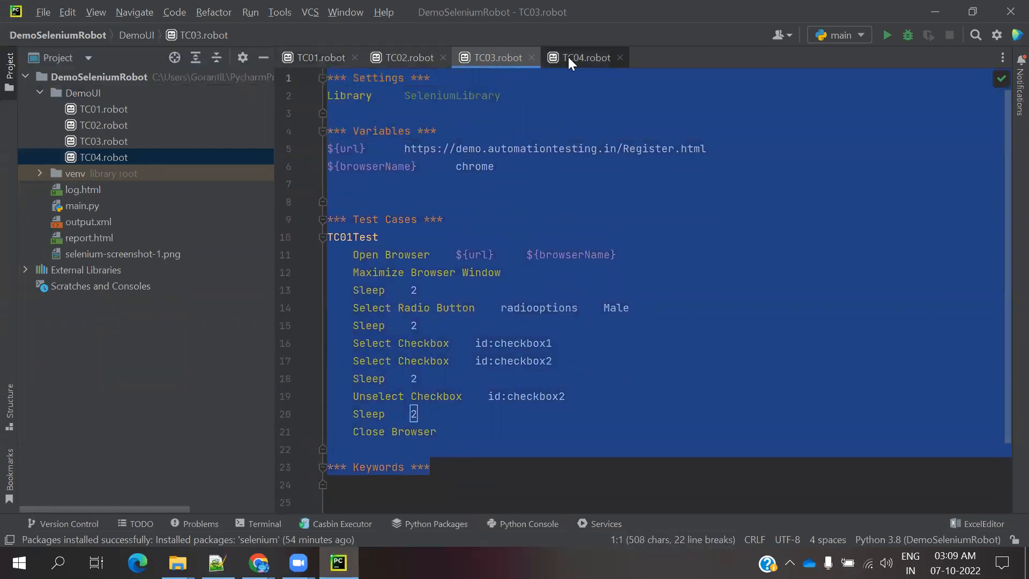
click(584, 58)
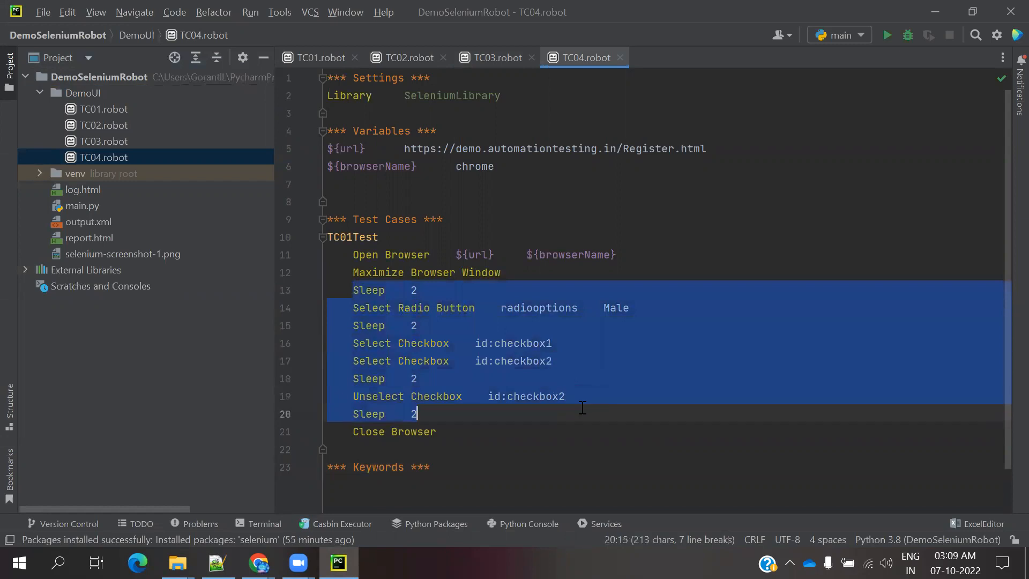
key(Delete)
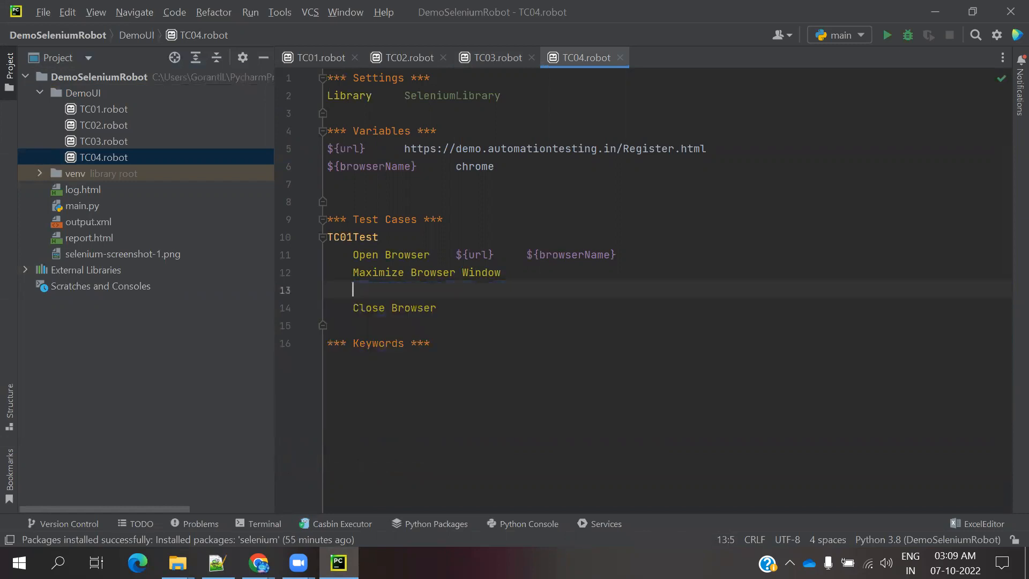
mouse_move(512, 210)
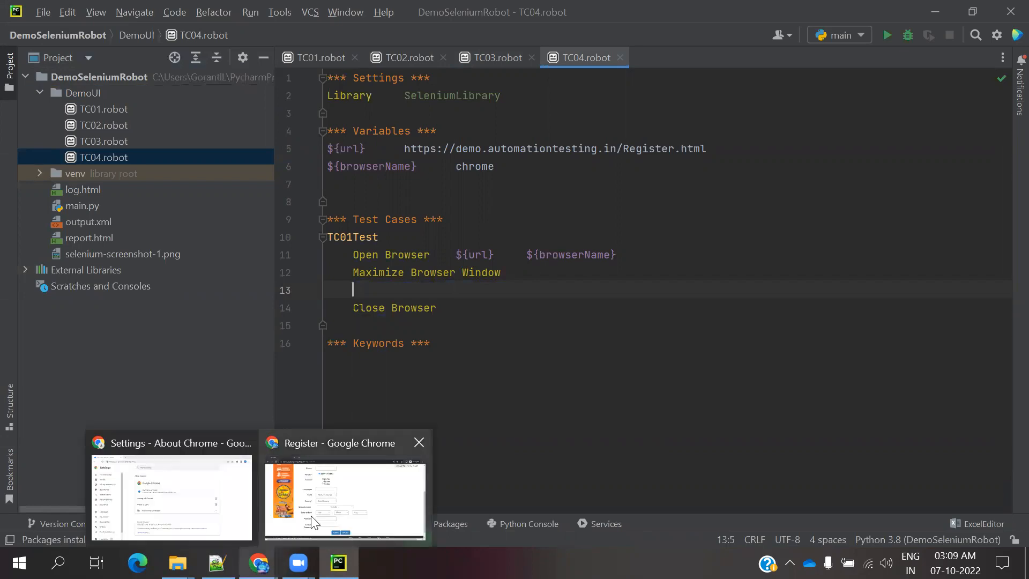
Bring the Register page forward and expand the Skills dropdown to view its options
click(344, 498)
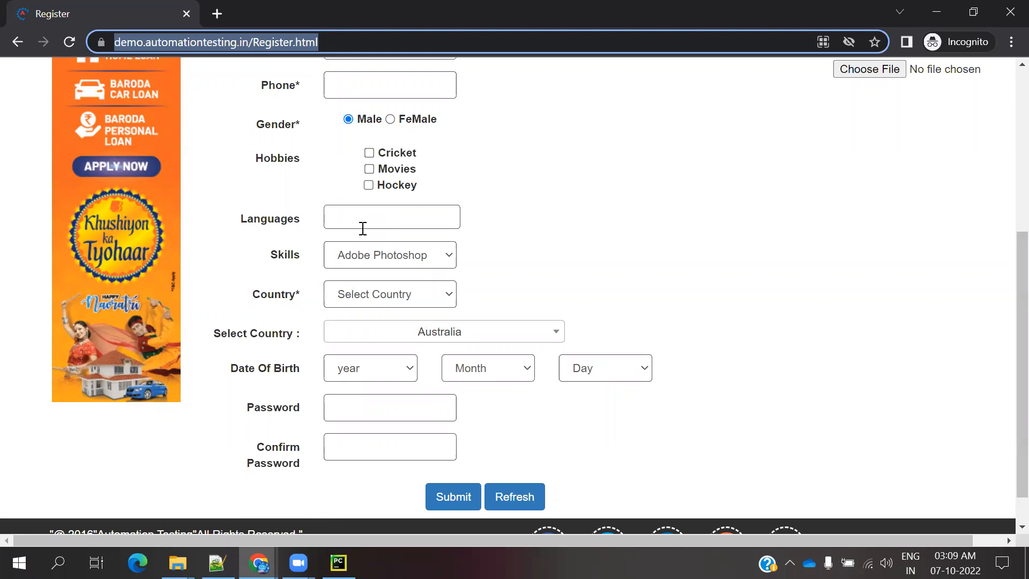
click(389, 255)
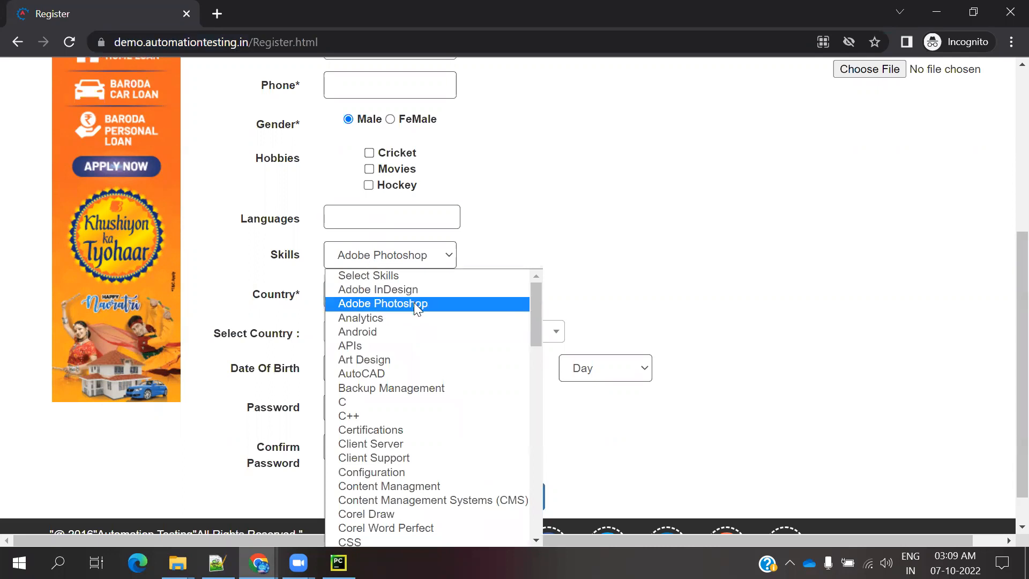
mouse_move(396, 334)
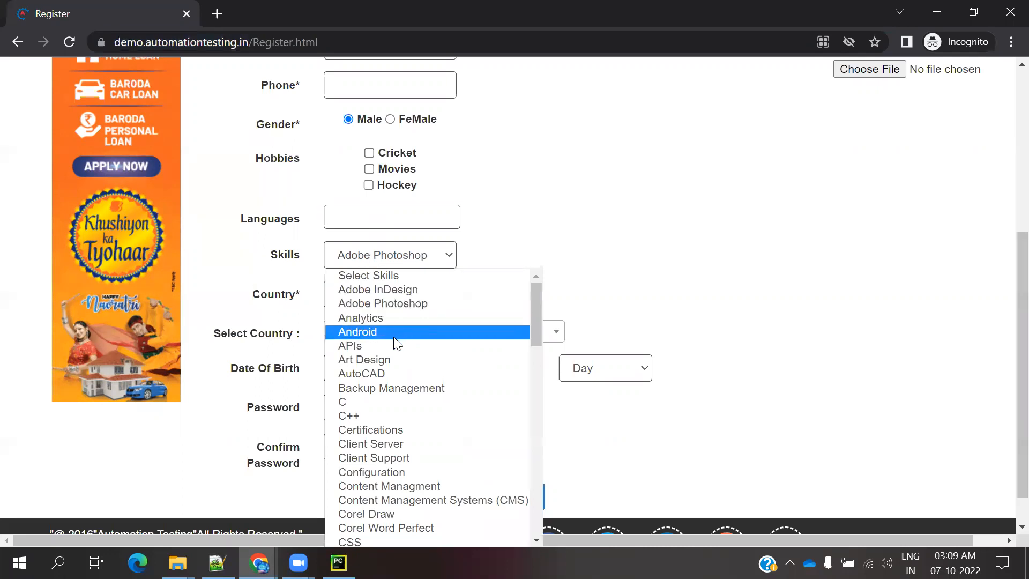
mouse_move(370, 444)
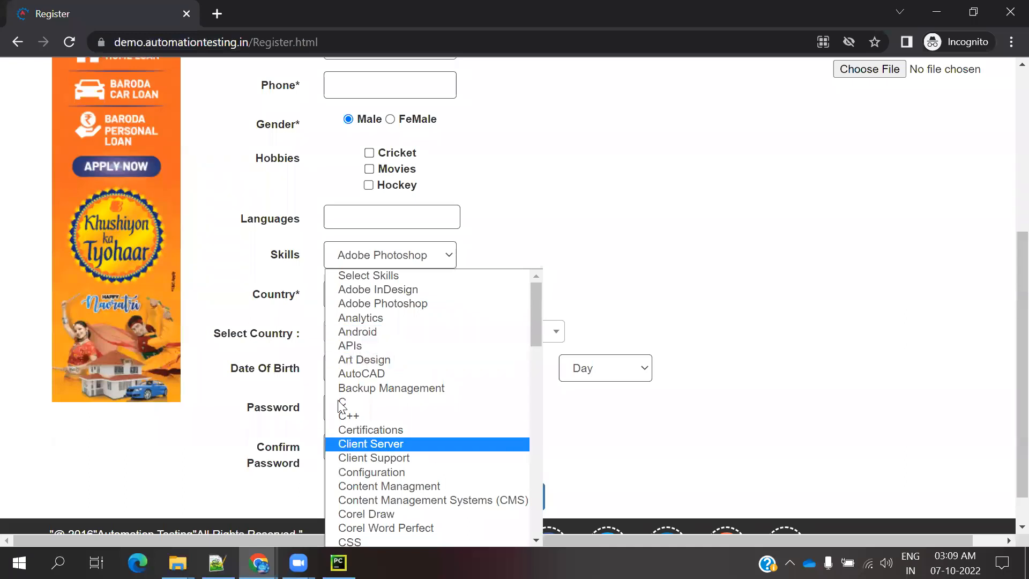
mouse_move(375, 415)
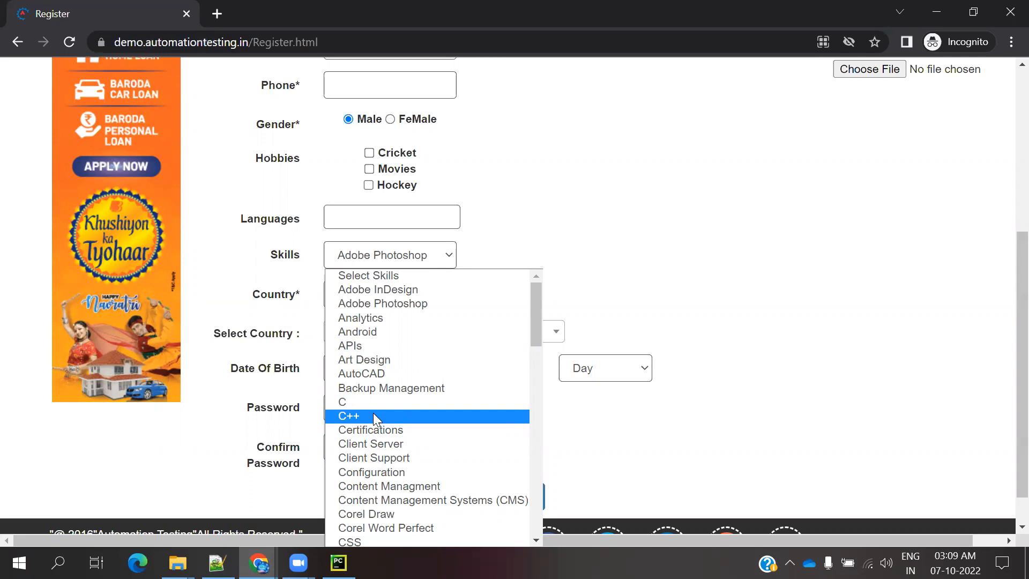
mouse_move(420, 260)
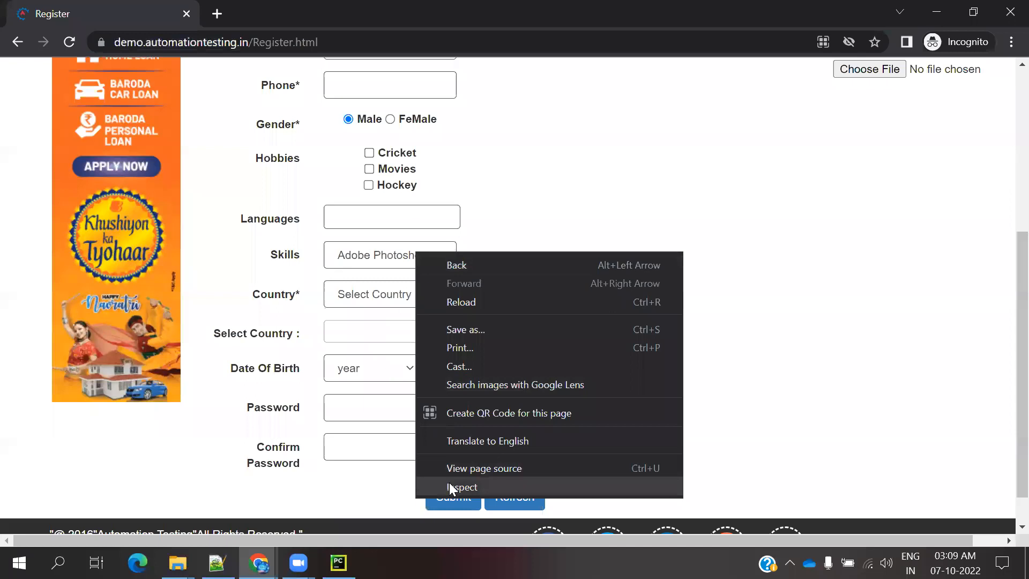
Inspect the Skills dropdown to find id="Skills", then return to TC04.robot
click(462, 487)
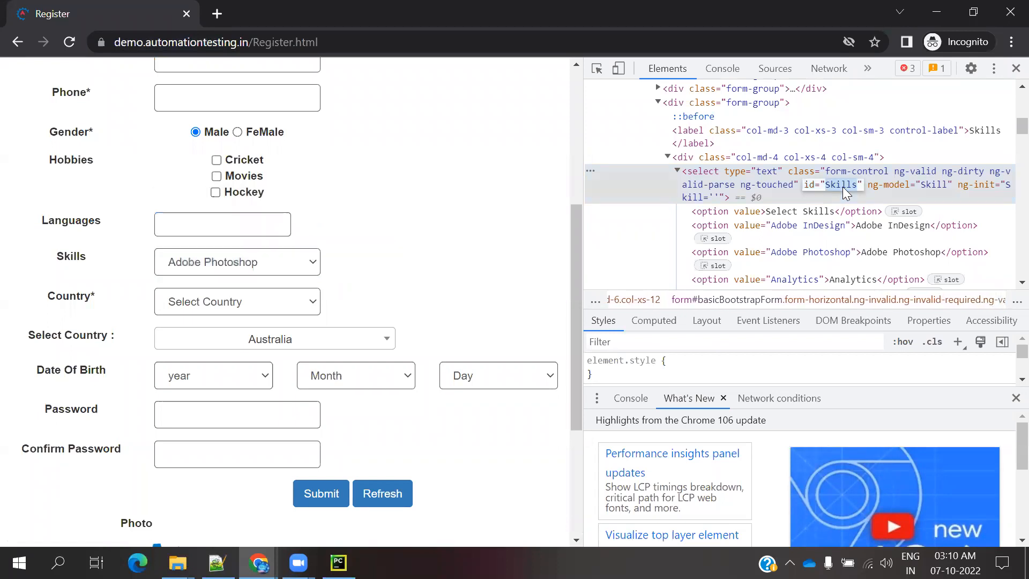
click(338, 562)
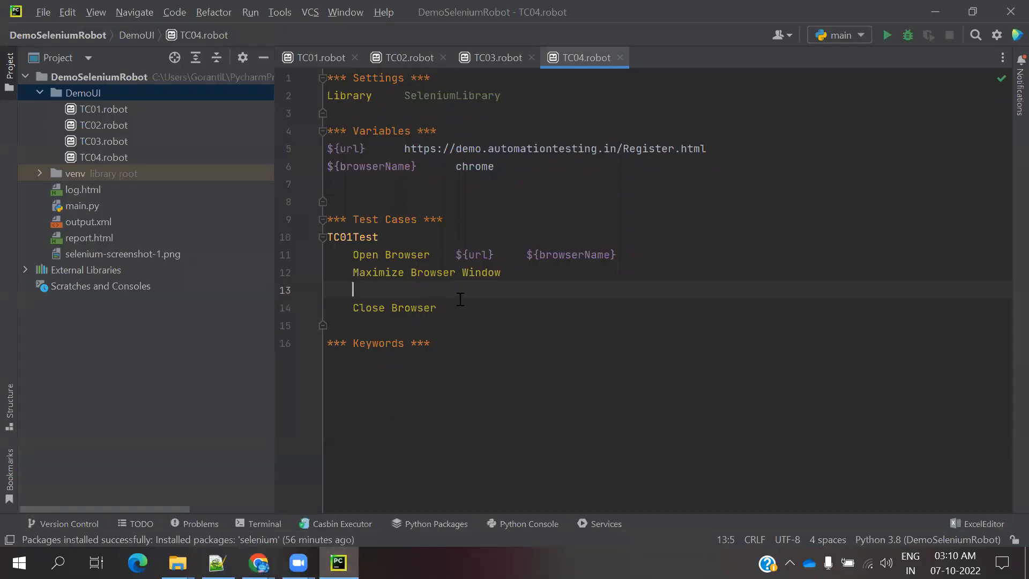
Add a Sleep 2 step, recheck the Skills options in Chrome, and return to TC04.robot
text(sl)
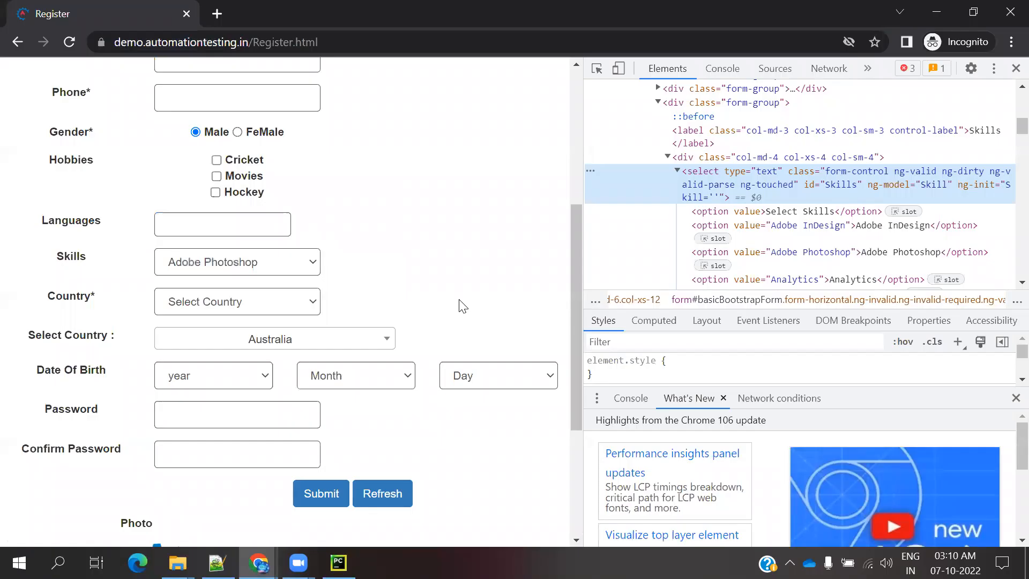
click(236, 262)
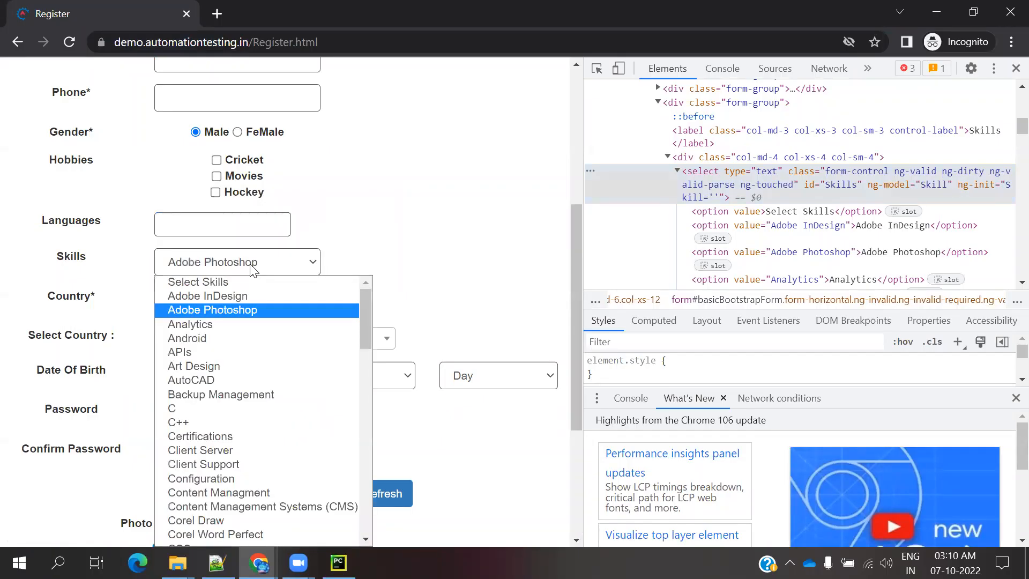
mouse_move(192, 320)
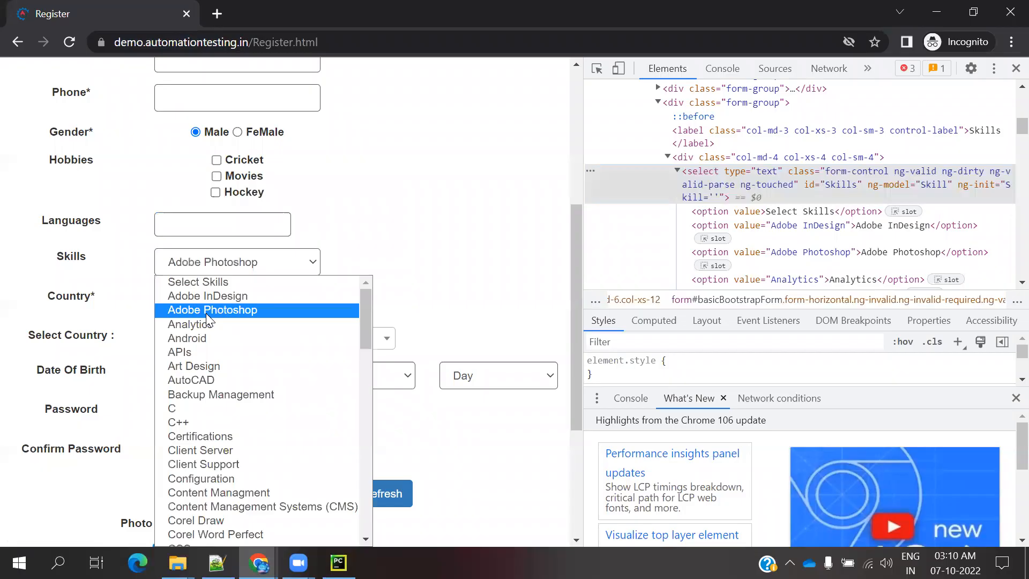
click(337, 563)
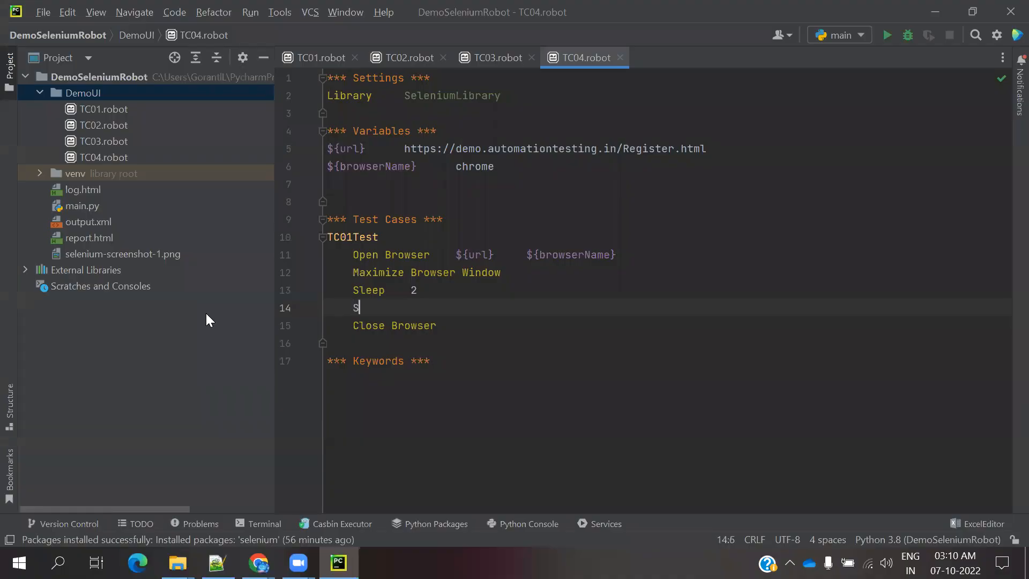
Add a Select From List By Label step, then check the Skills select element in Chrome
text(ele)
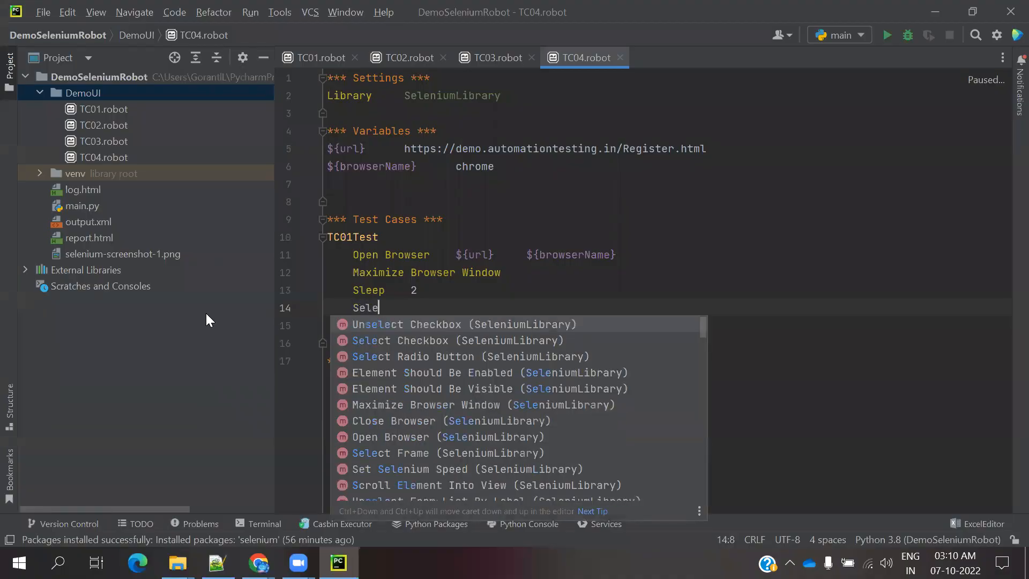
text(ct From)
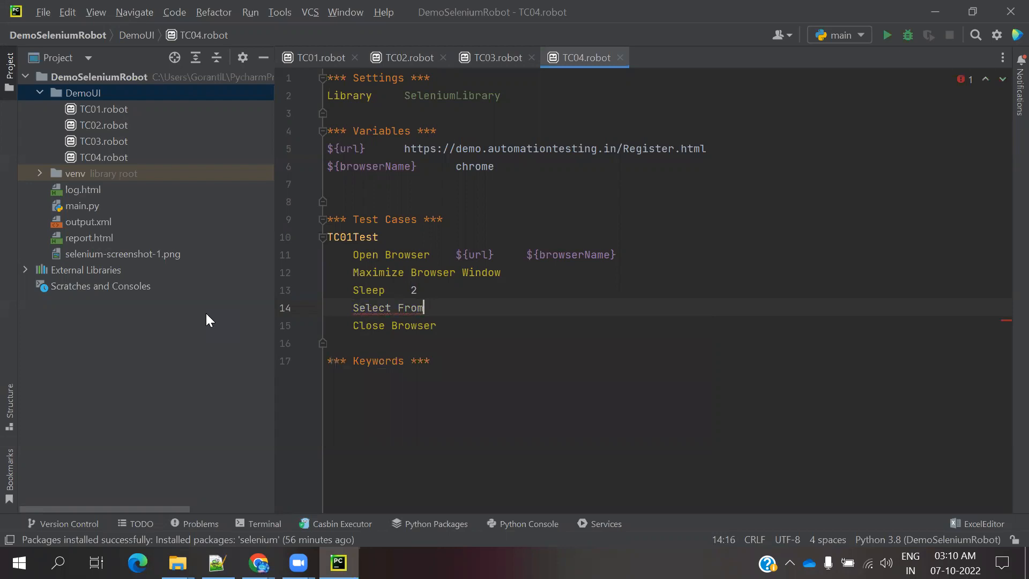
text(List By Label    locator)
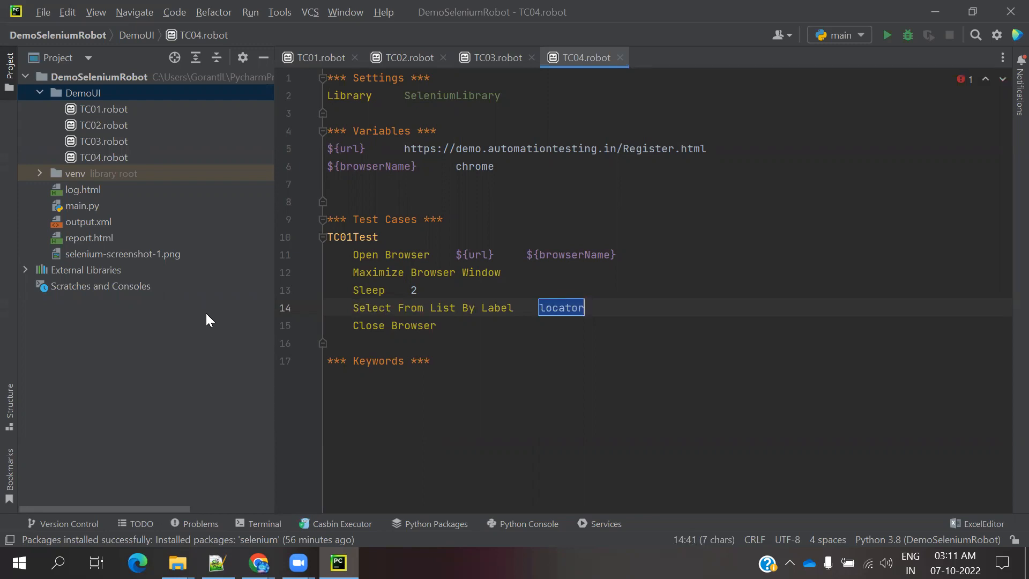
click(257, 563)
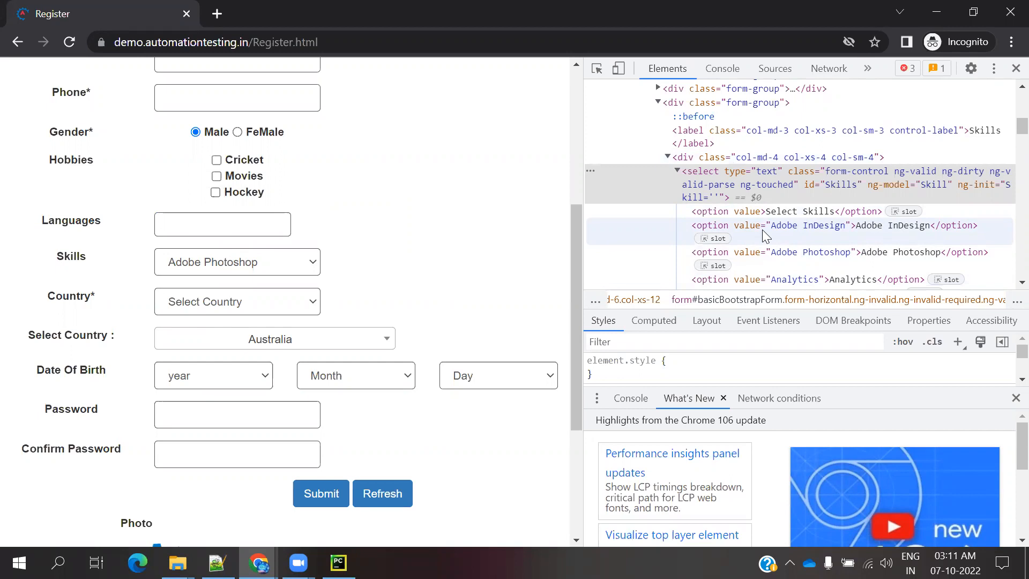
Give the label step locator id:Skills and label Adobe Photoshop
click(337, 563)
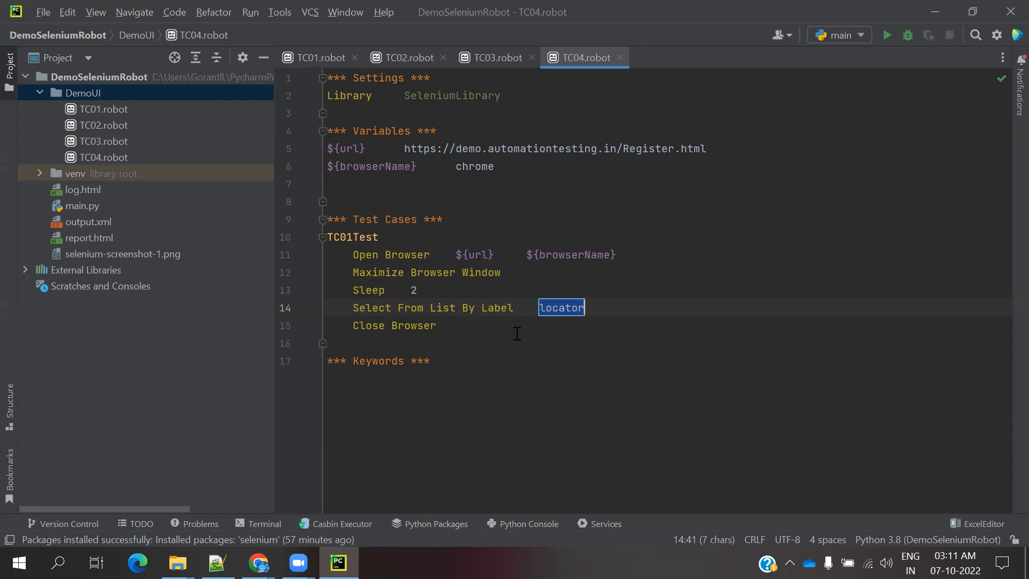
text(id)
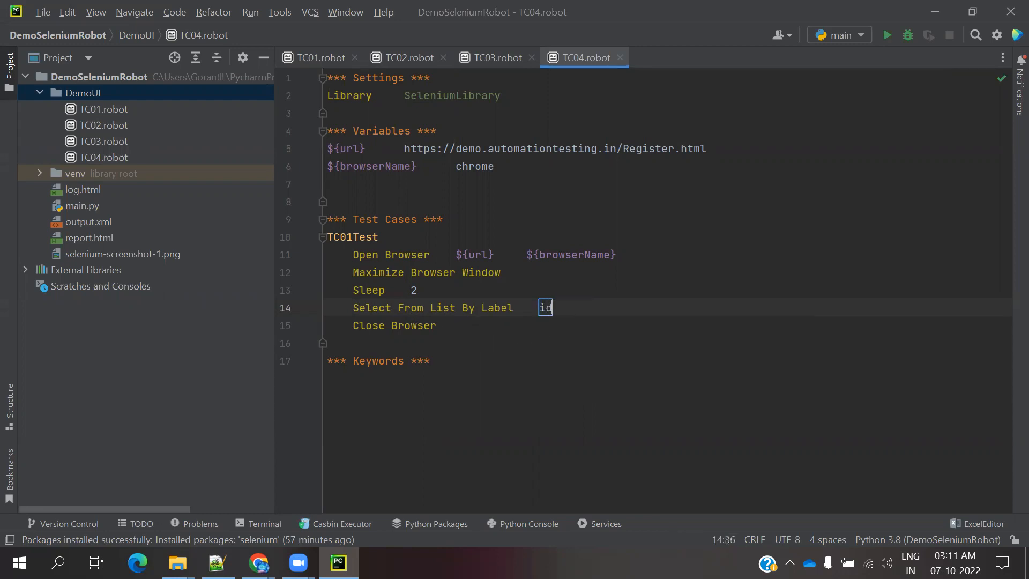
text(:Skills)
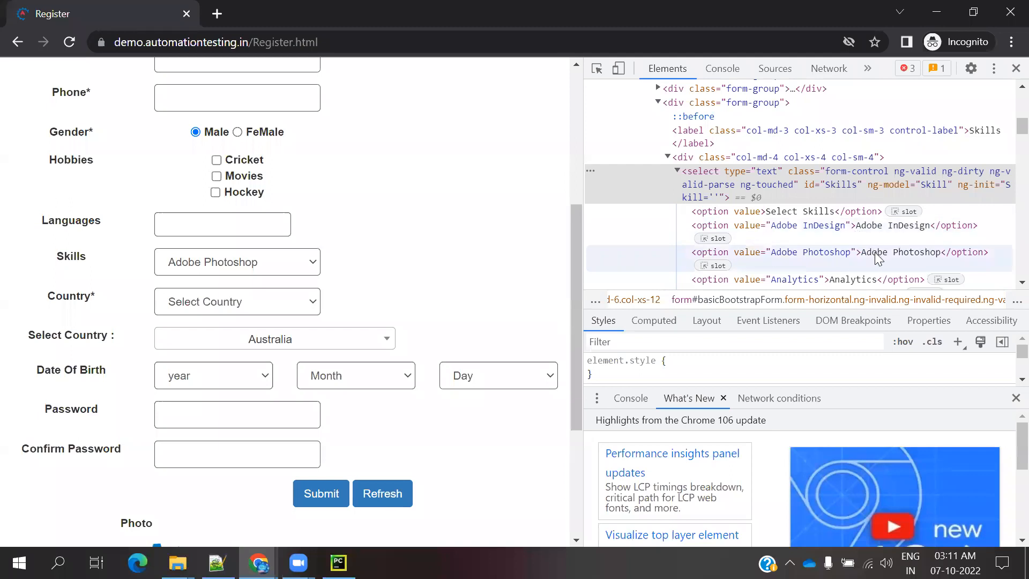
click(902, 252)
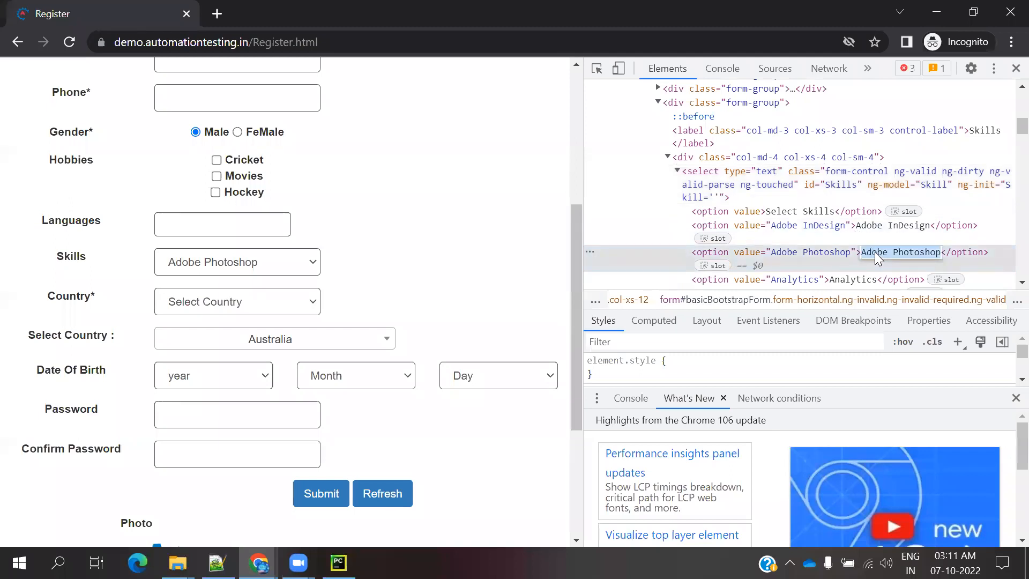
click(338, 563)
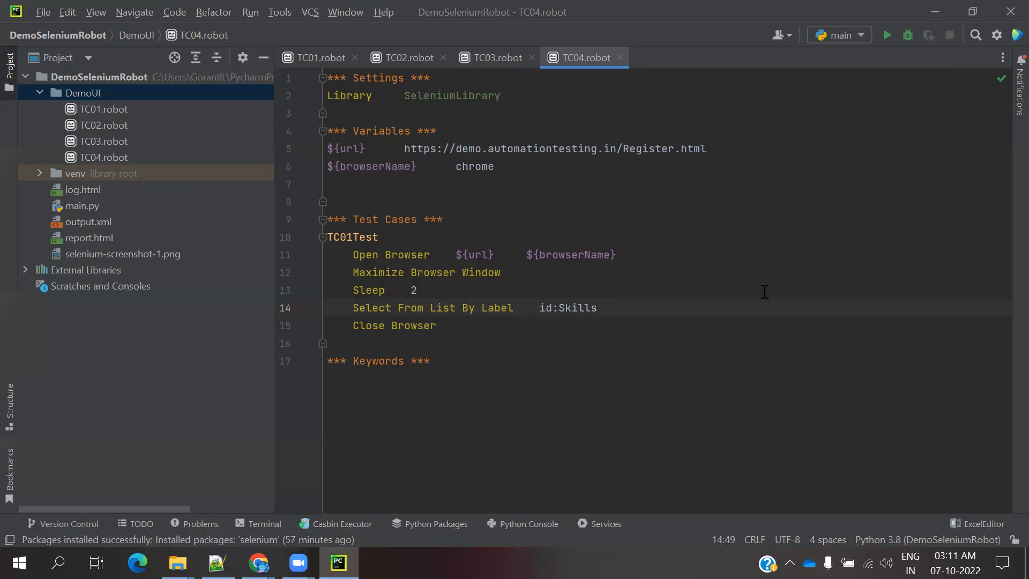
text(Adobe Photoshop)
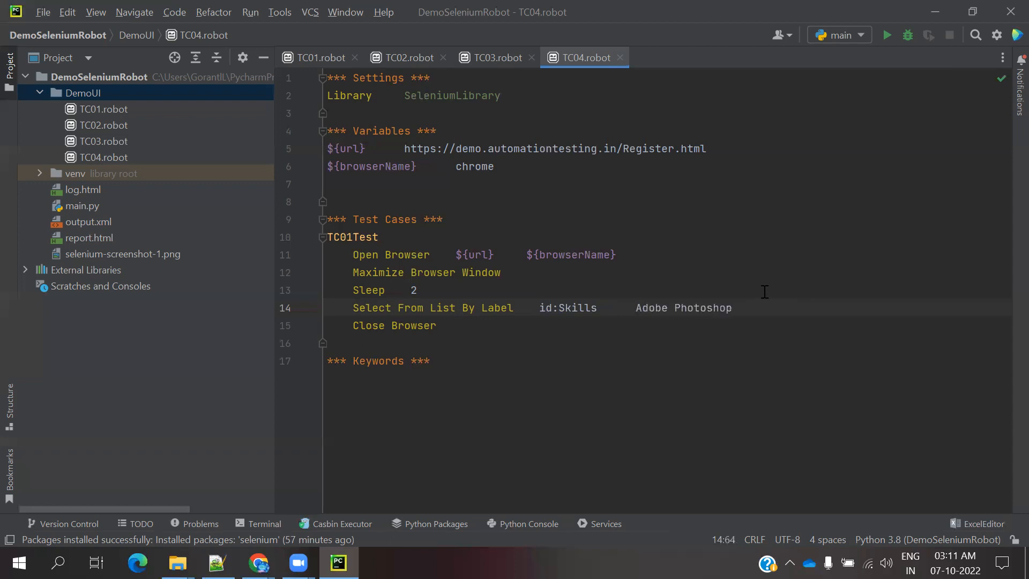
Add Sleep 2 and start a Select From List By Value step on id:Skills
text(Sleep    2)
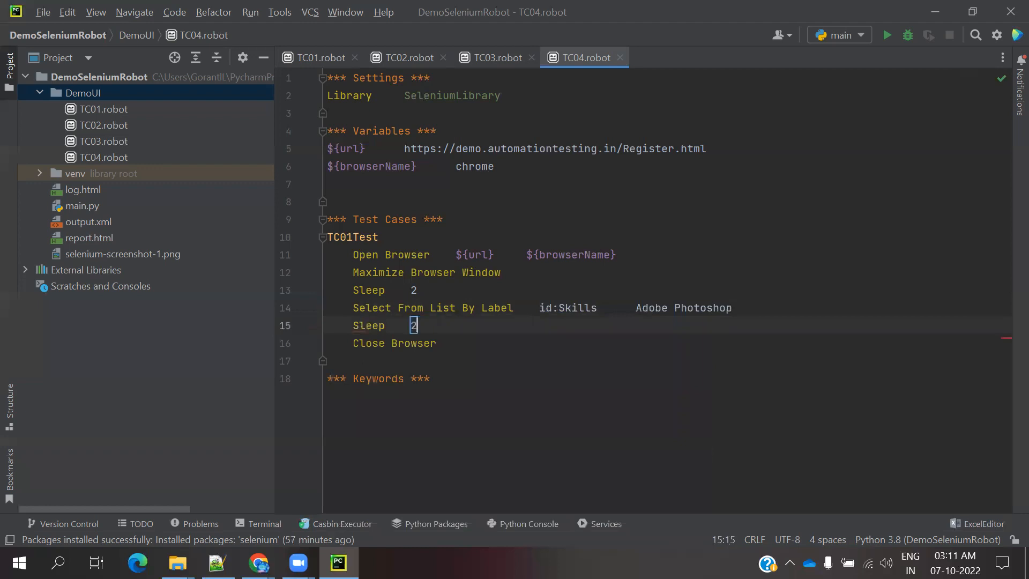
click(416, 325)
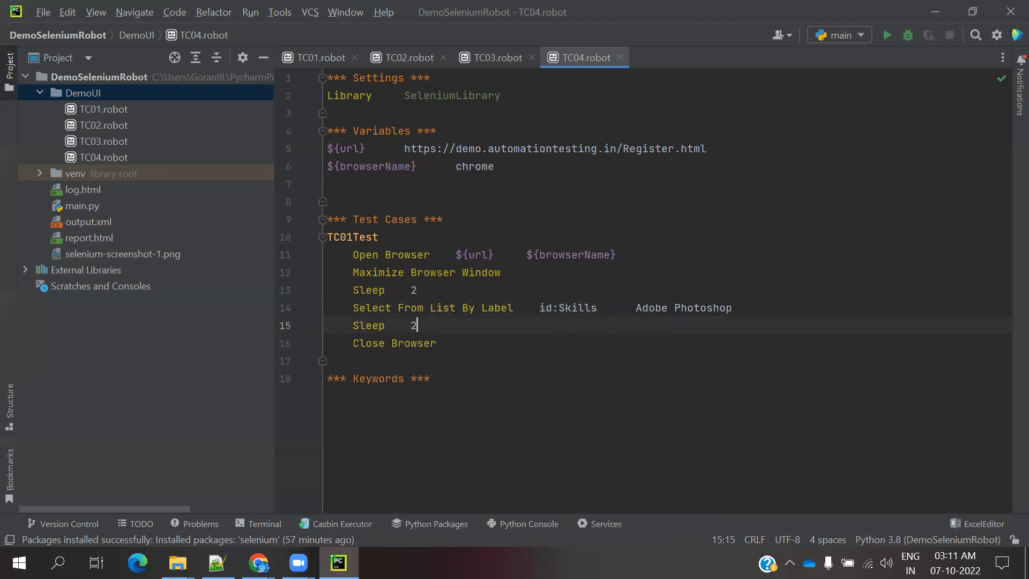
key(enter)
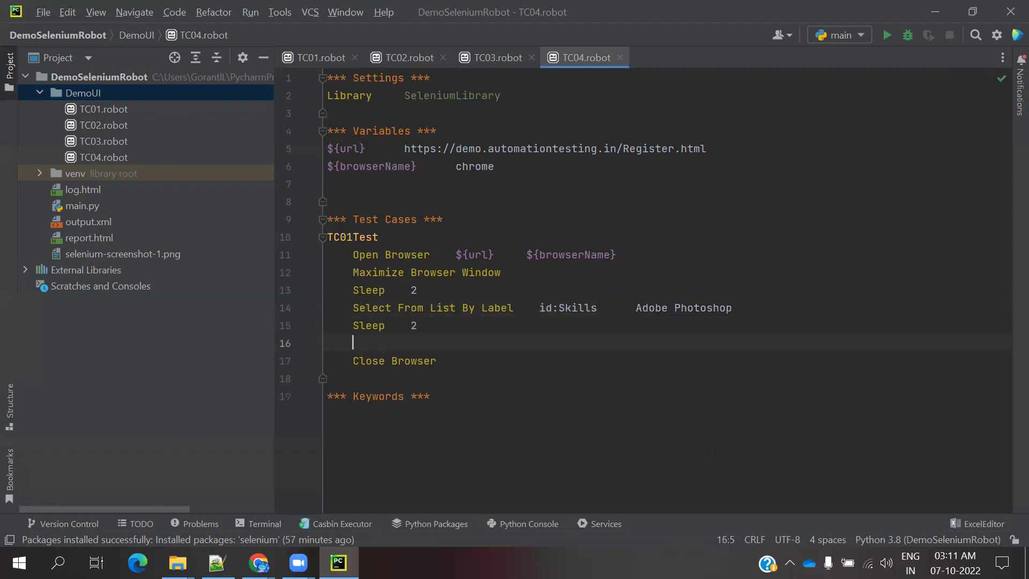
text(Select From List By Value    locator)
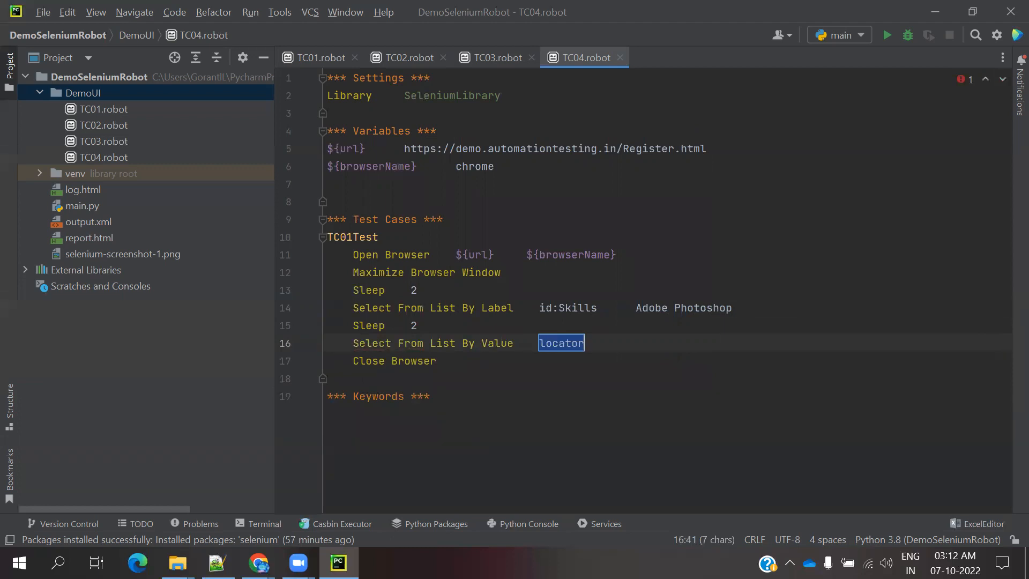
text(id:)
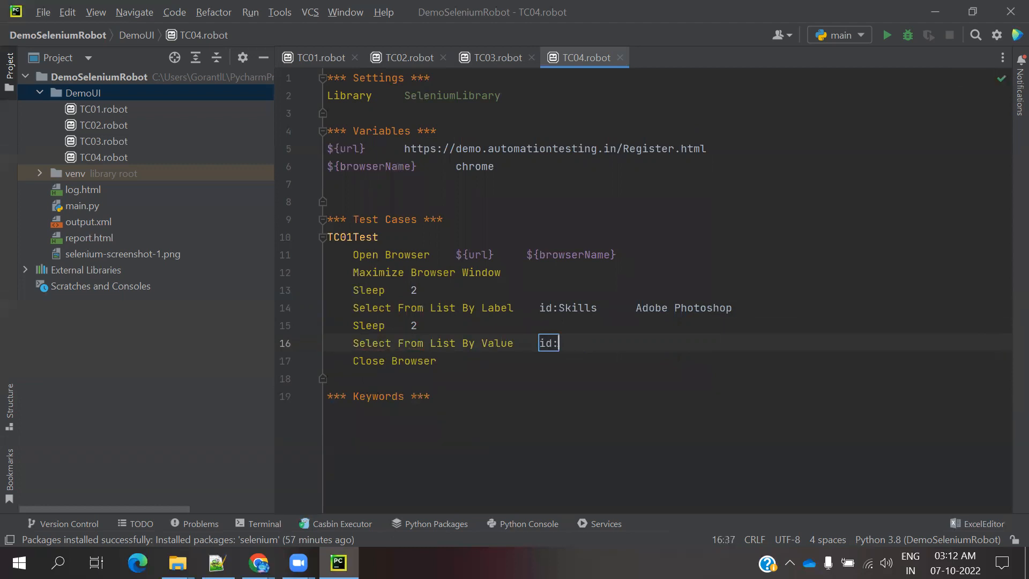
double_click(578, 308)
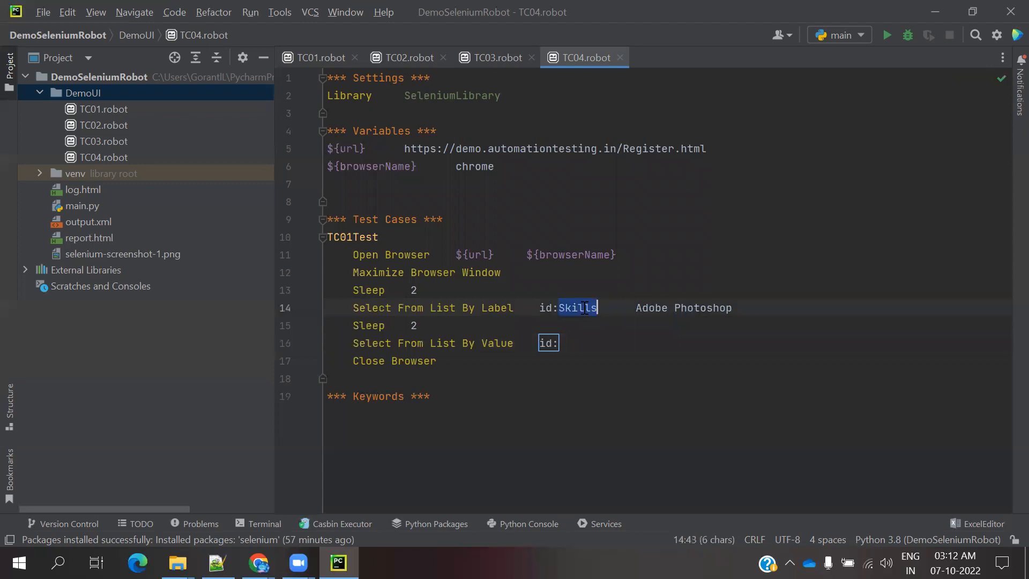
text(Skills)
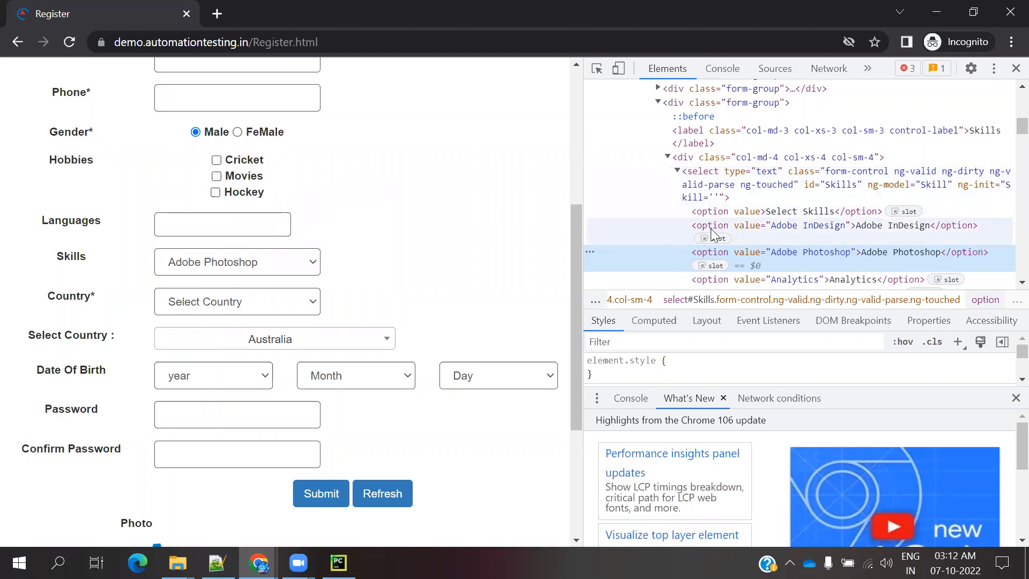
mouse_move(748, 230)
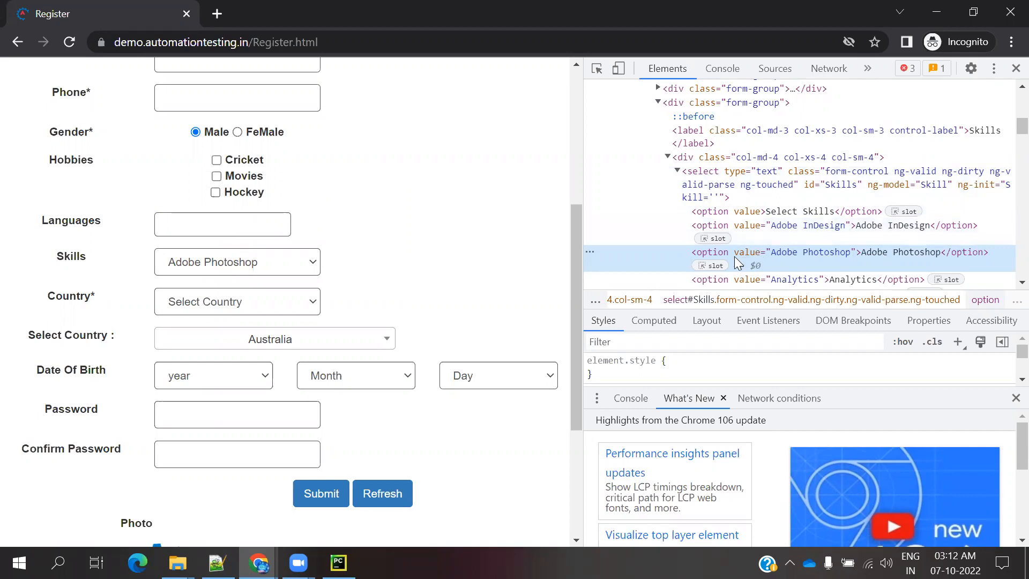
mouse_move(752, 265)
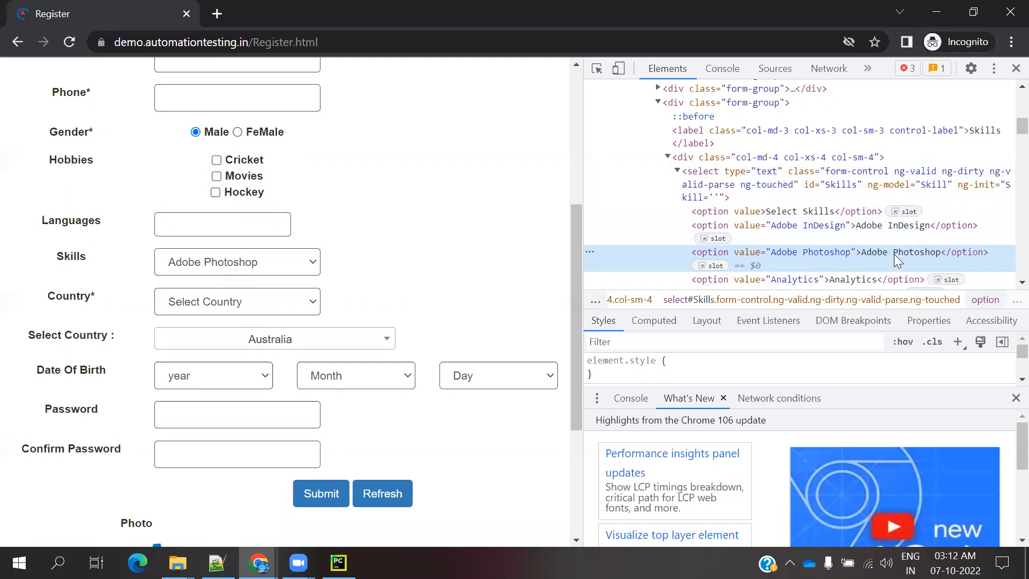
Scroll the DevTools option list down to the Android option's value
scroll(down, 3)
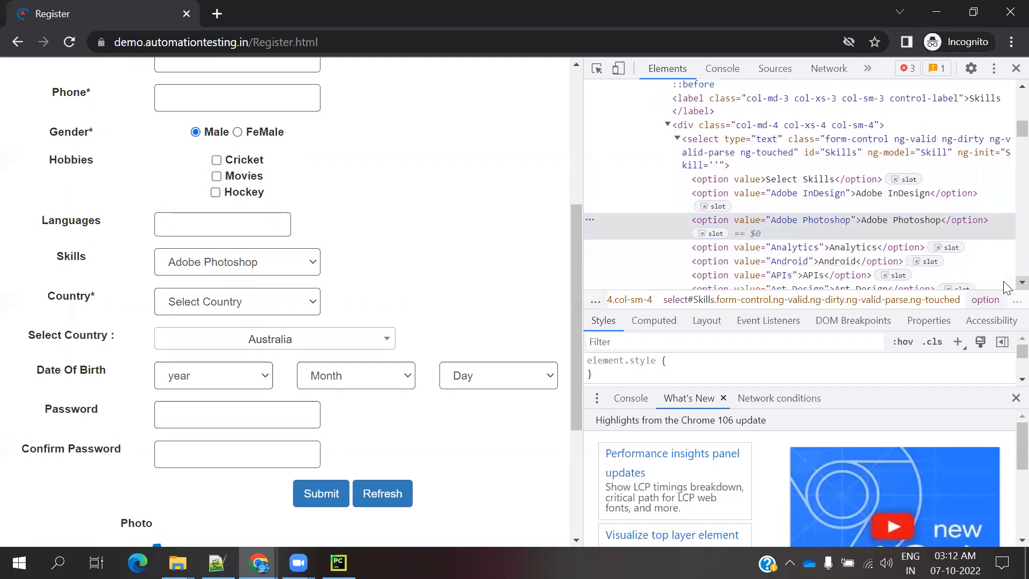
scroll(down, 3)
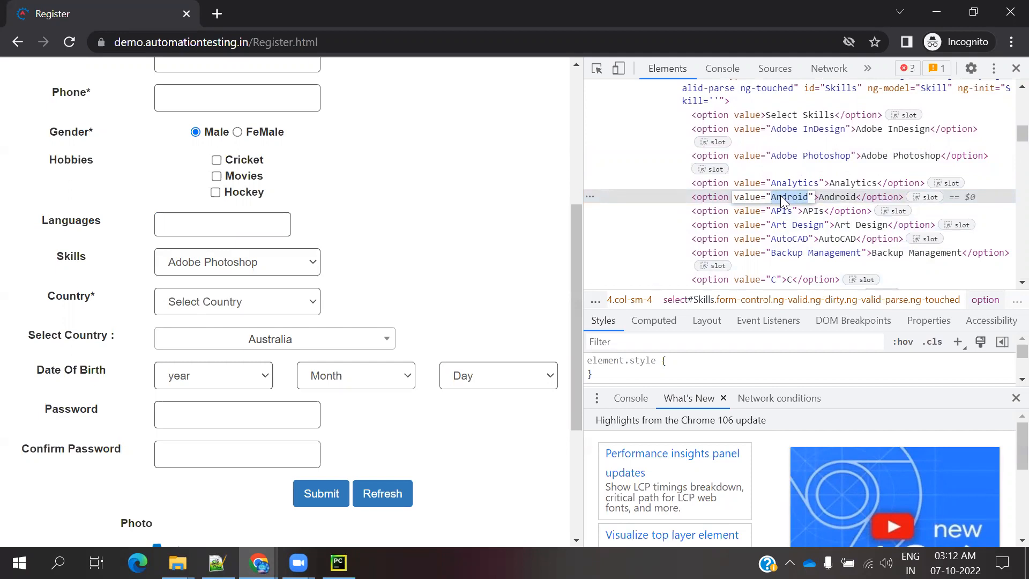
mouse_move(603, 205)
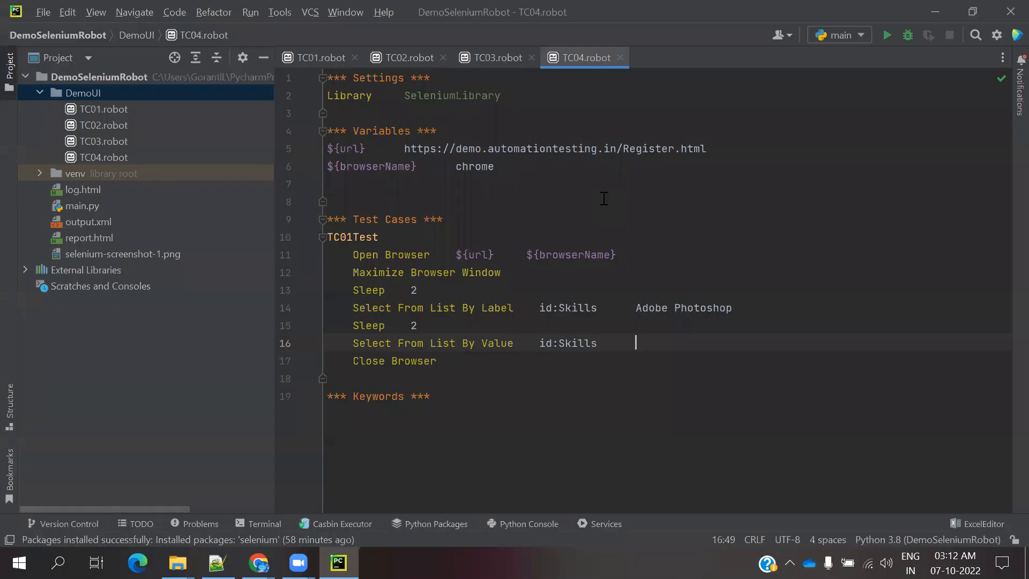
Set the value step to Android and verify the option values in Chrome
text(Android)
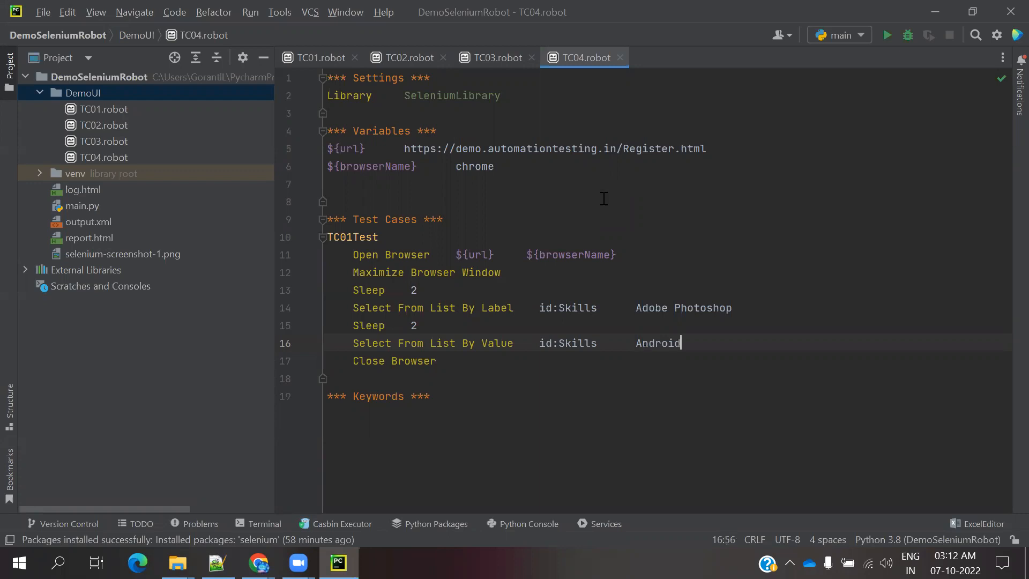
click(258, 562)
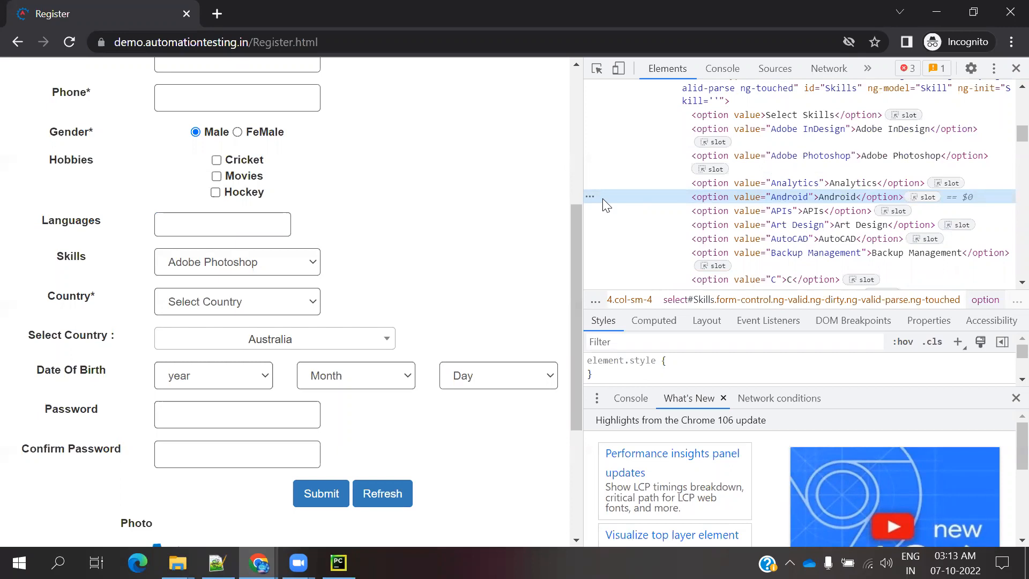
click(337, 562)
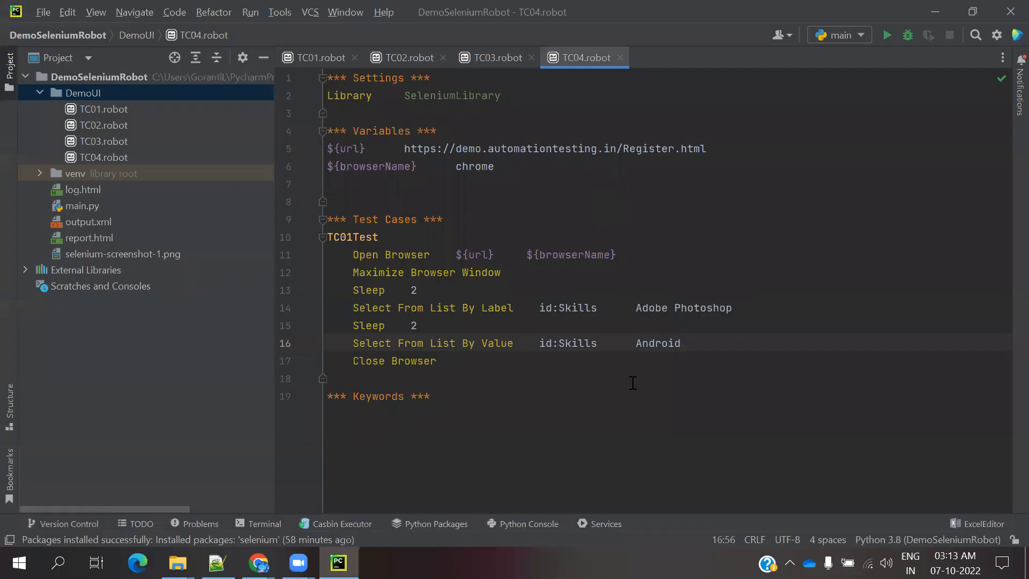
Add Sleep 2 and a Select From List By Index step on id:Skills
text(St)
text(Sleep    2)
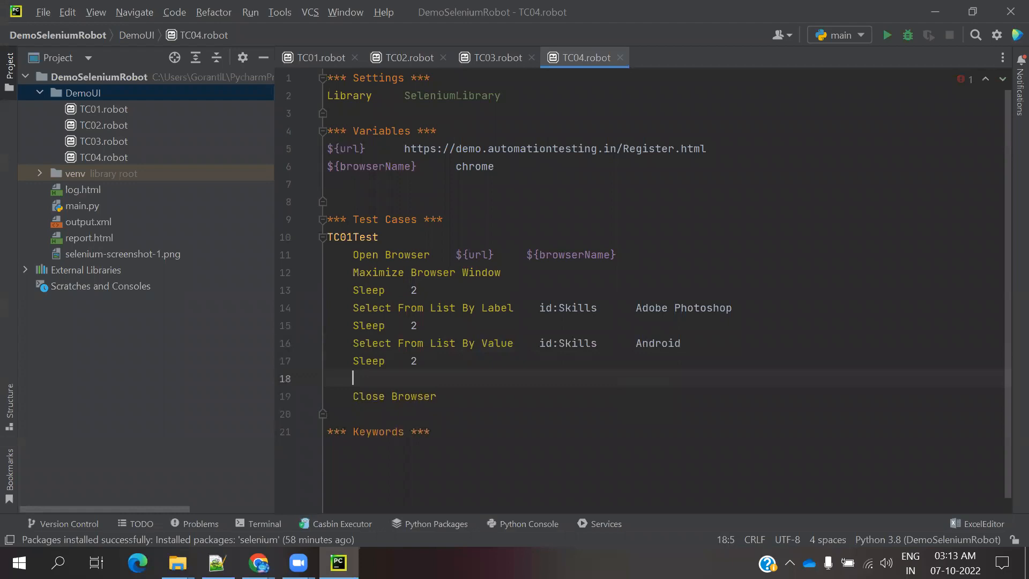
text(Selec)
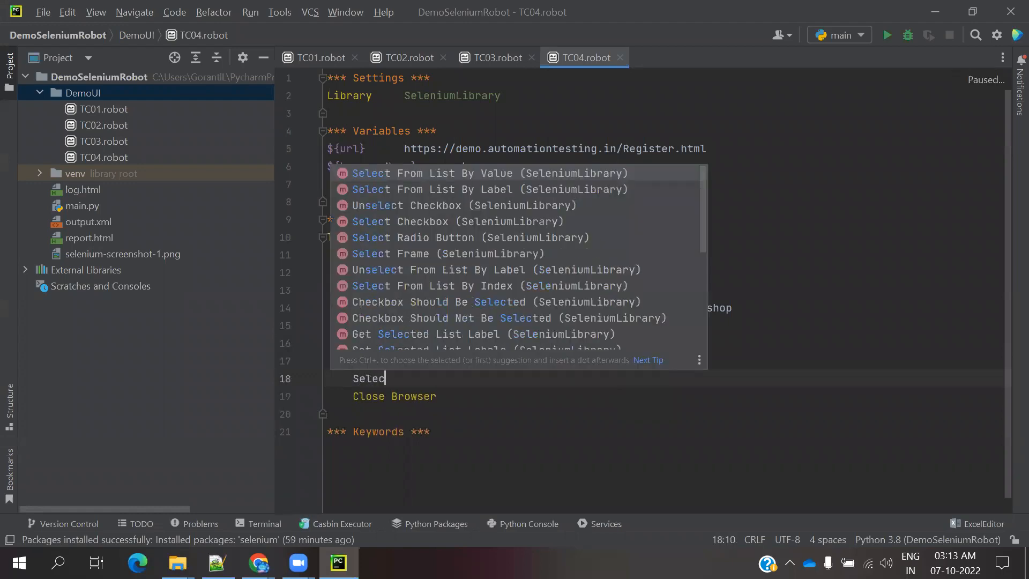
text(t From List By Index    locator)
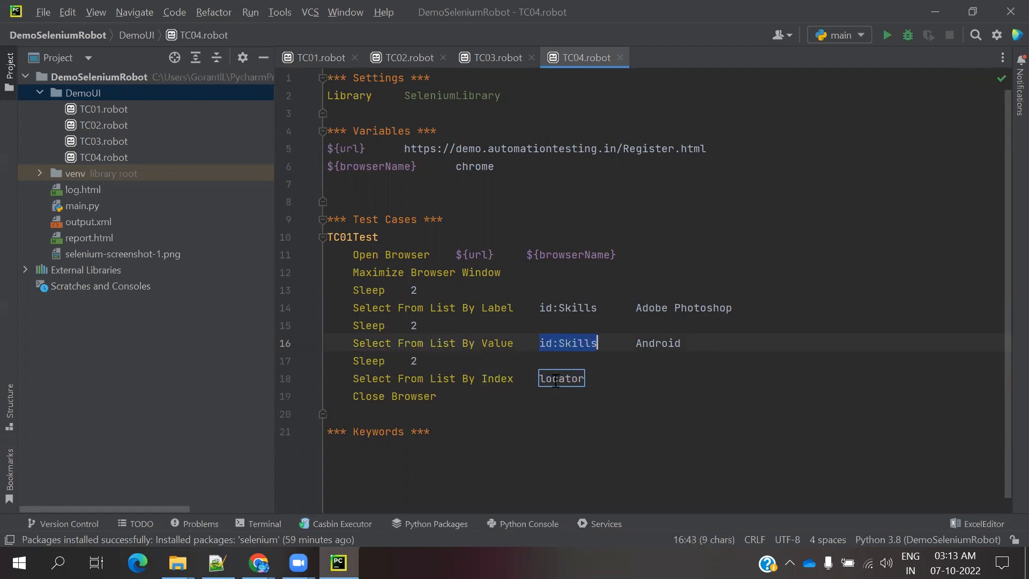
text(id:Skills)
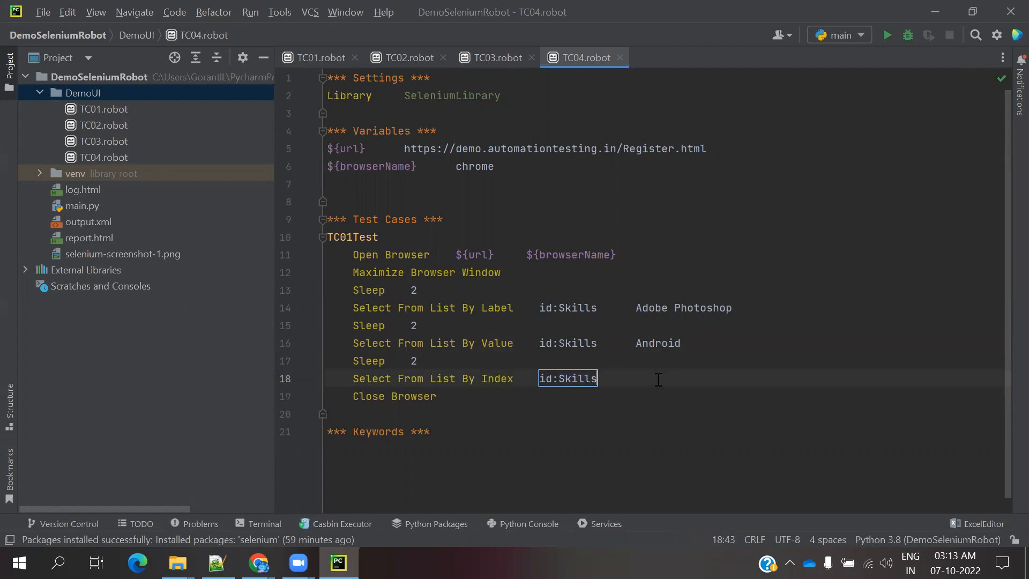
click(258, 563)
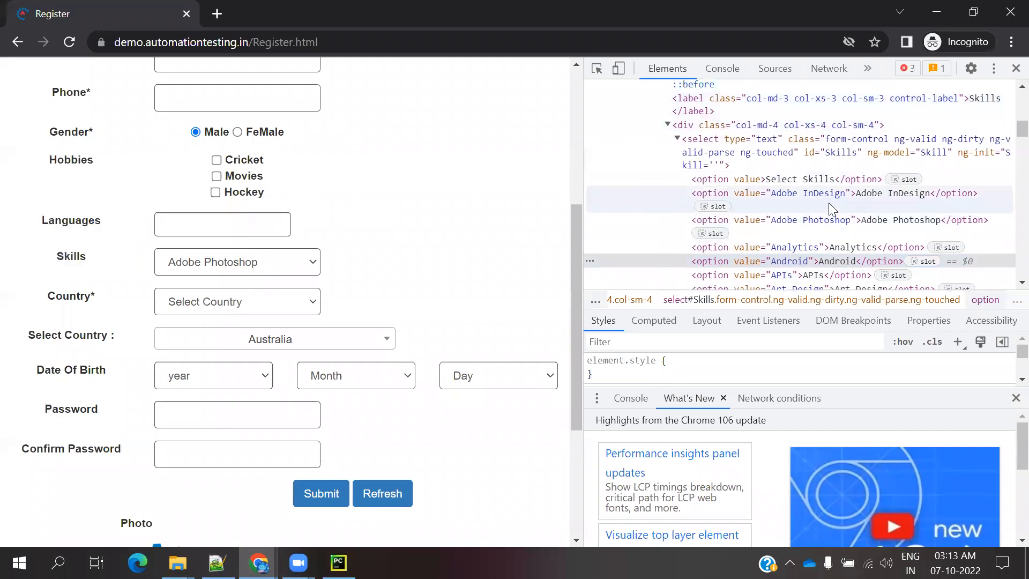
mouse_move(800, 200)
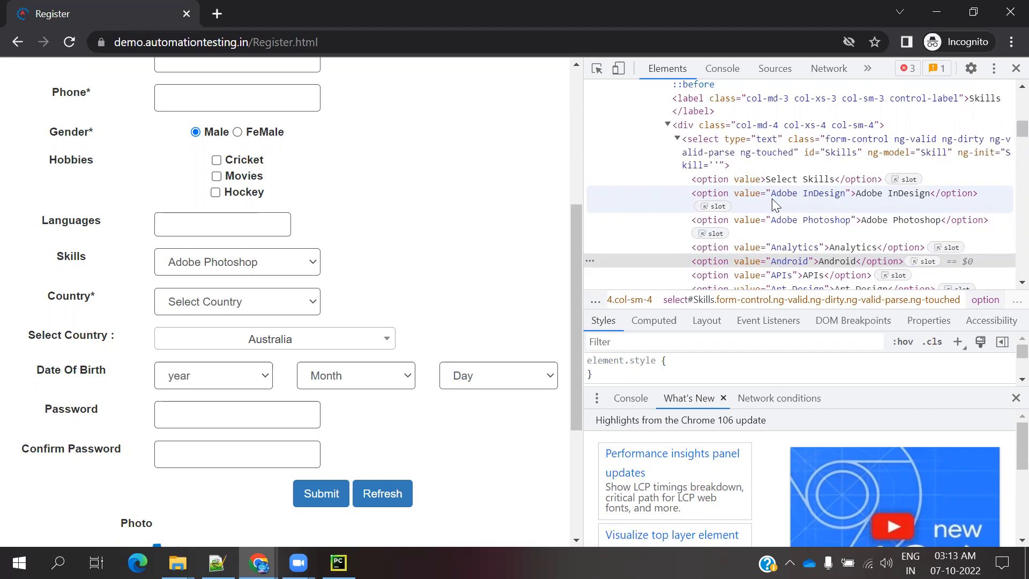
mouse_move(776, 200)
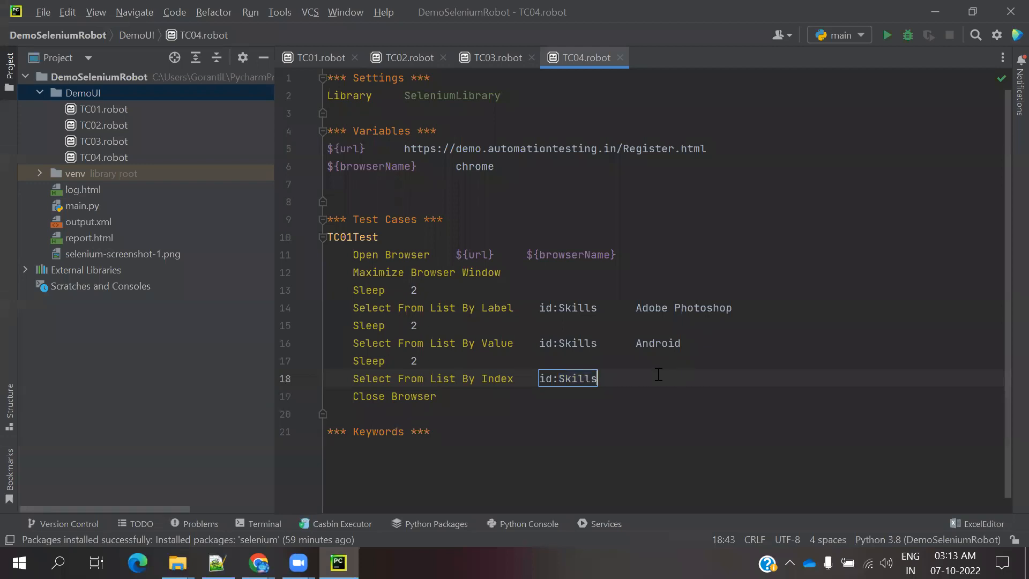
mouse_move(649, 381)
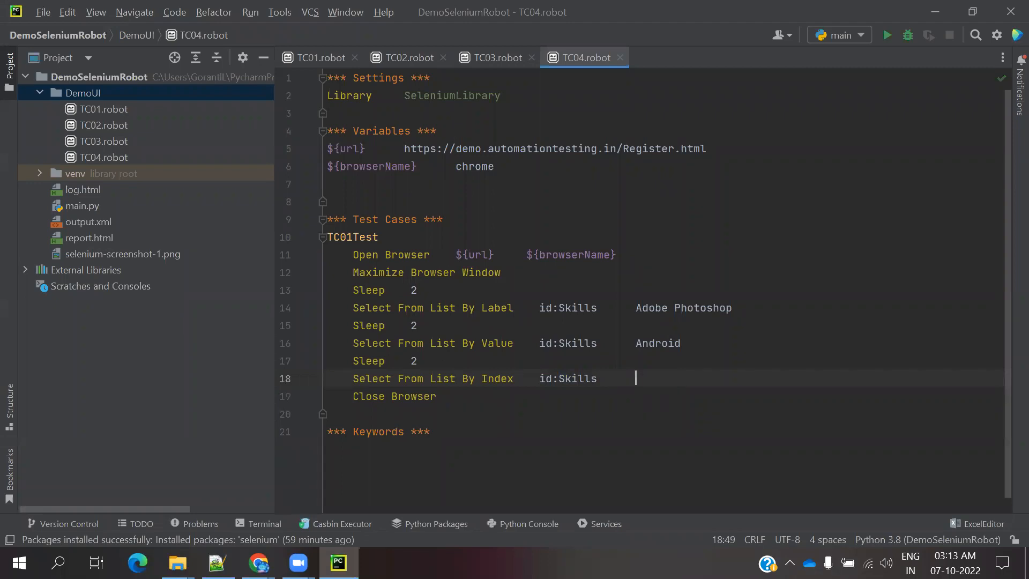
Set the index step to 1 and add Sleep 2 before Close Browser
text(1)
text(Sleep    2)
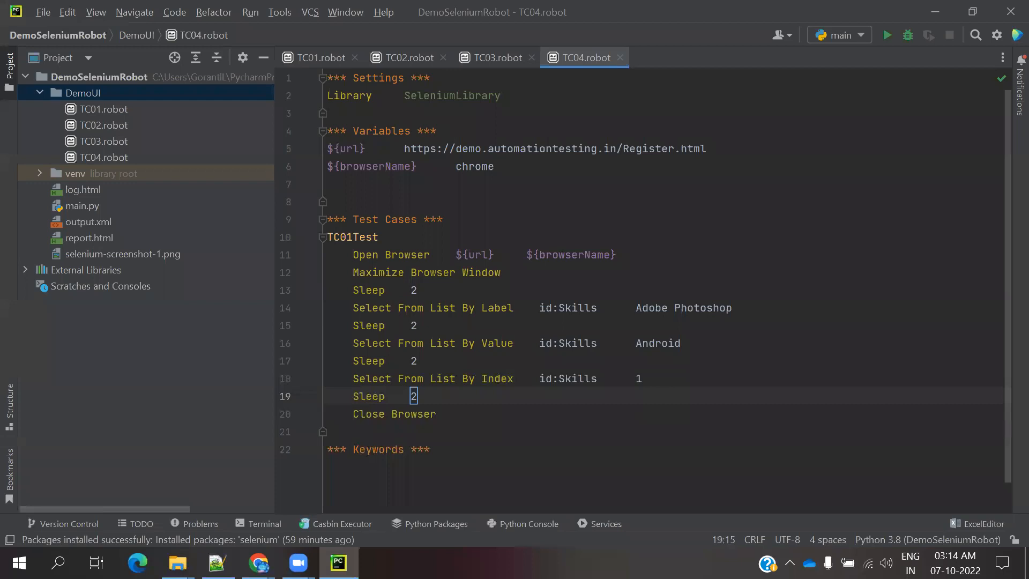
mouse_move(254, 458)
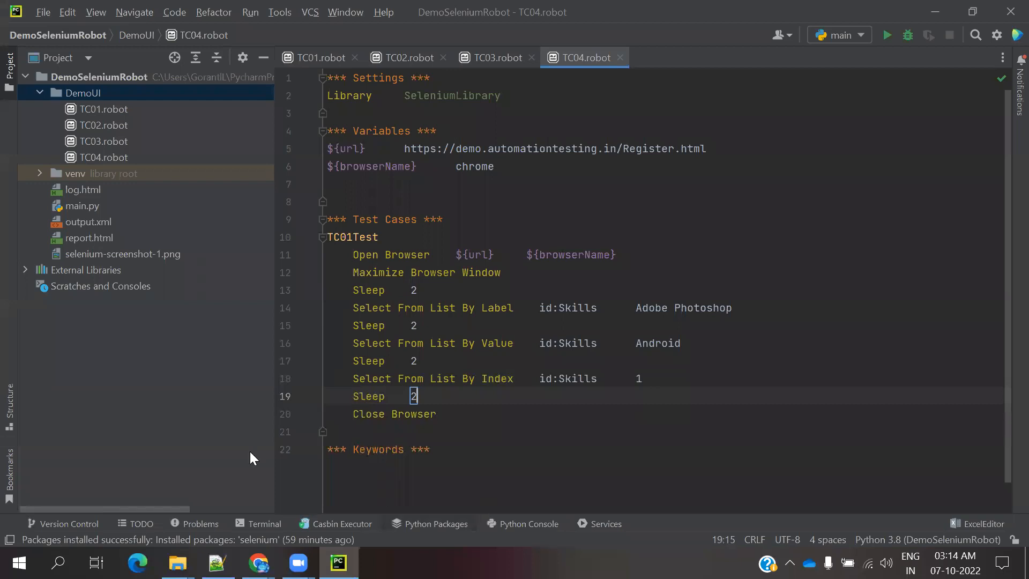
click(83, 92)
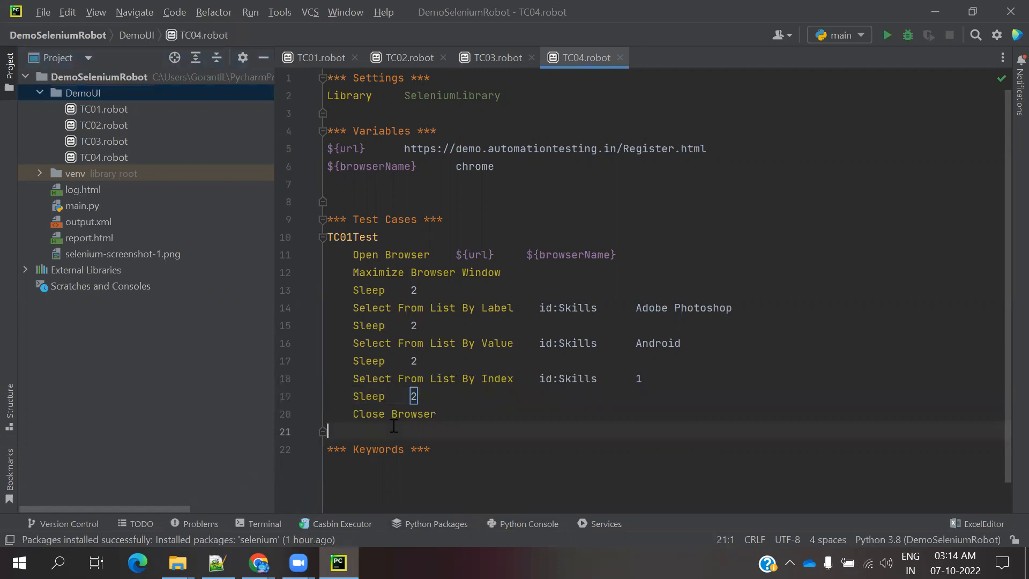
mouse_move(547, 435)
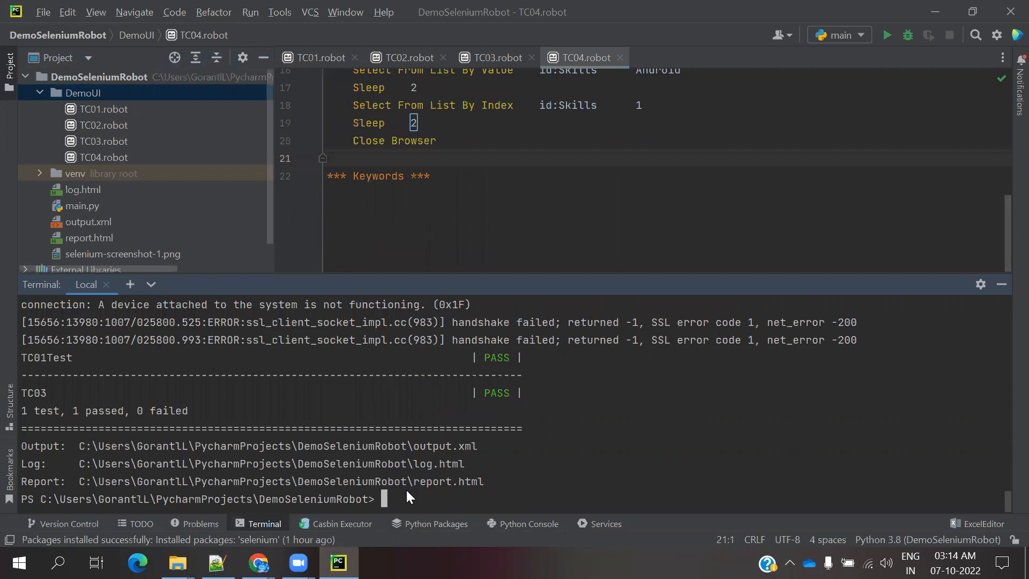
Run the TC04 dropdown test from the terminal with the robot command
text(robot DemoUI/TC03.robot)
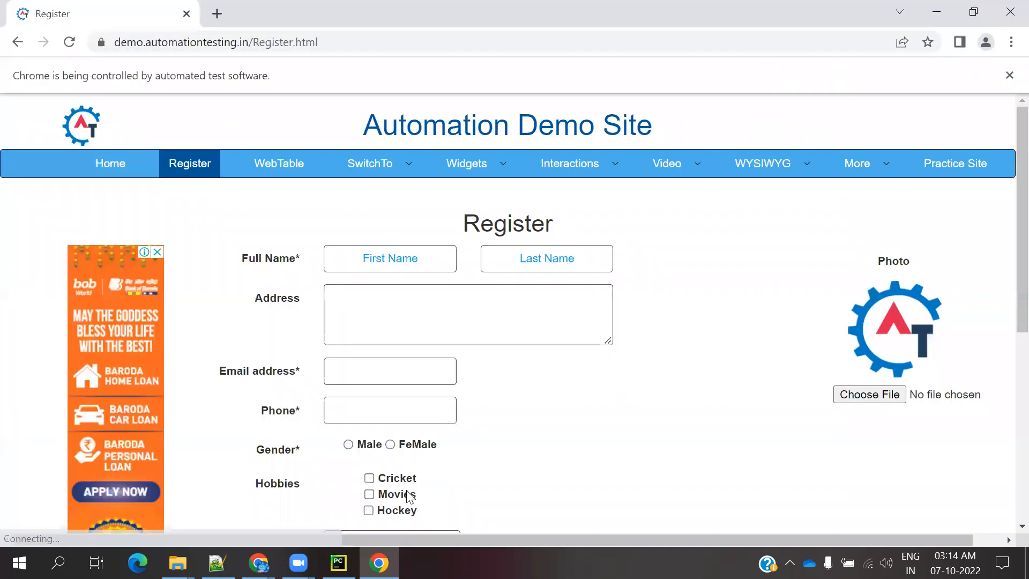
Let the automated Chrome run set the Skills dropdown to Adobe Photoshop, then Android
scroll(down, 3)
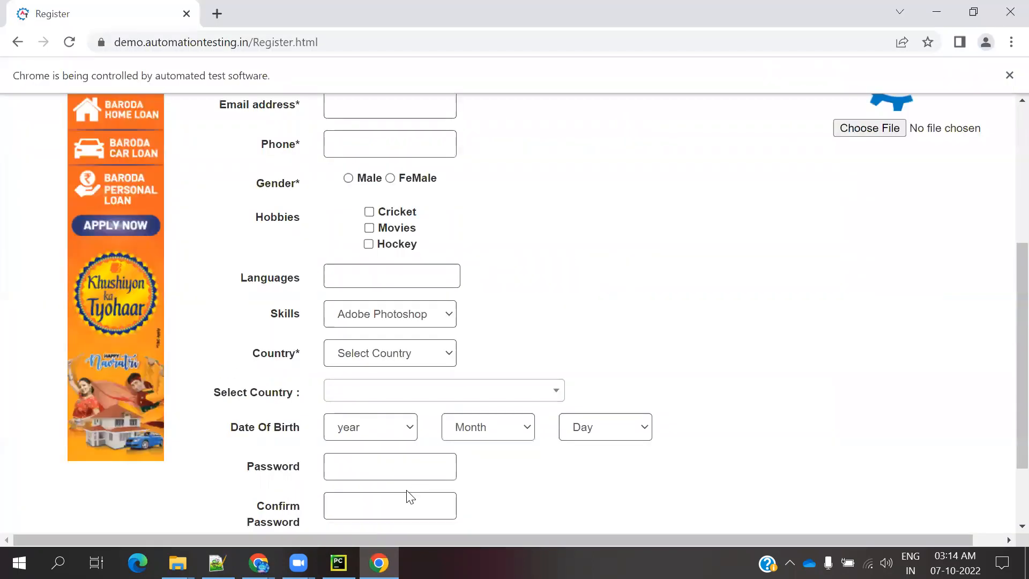
click(388, 314)
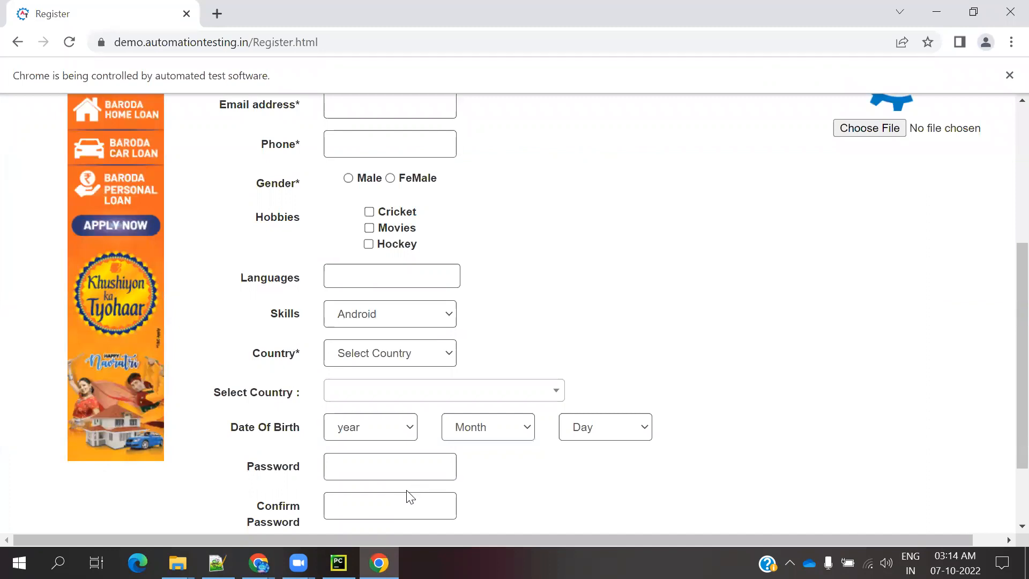
click(389, 314)
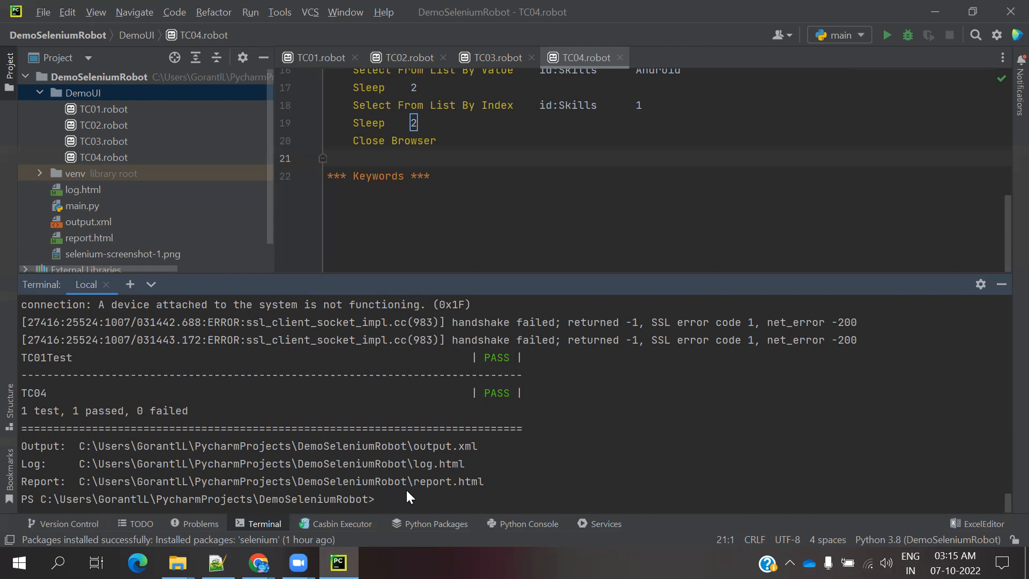
mouse_move(490, 526)
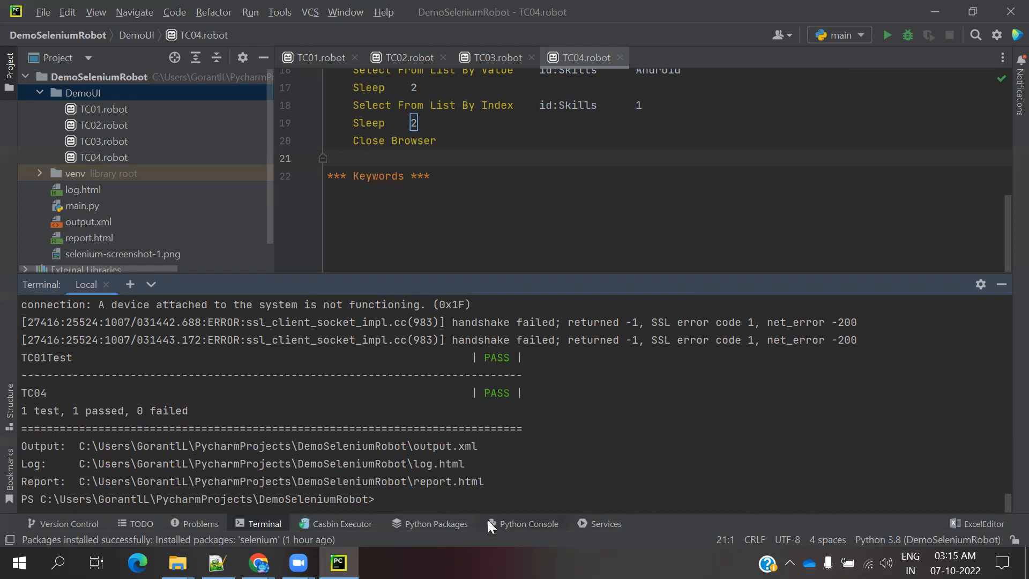